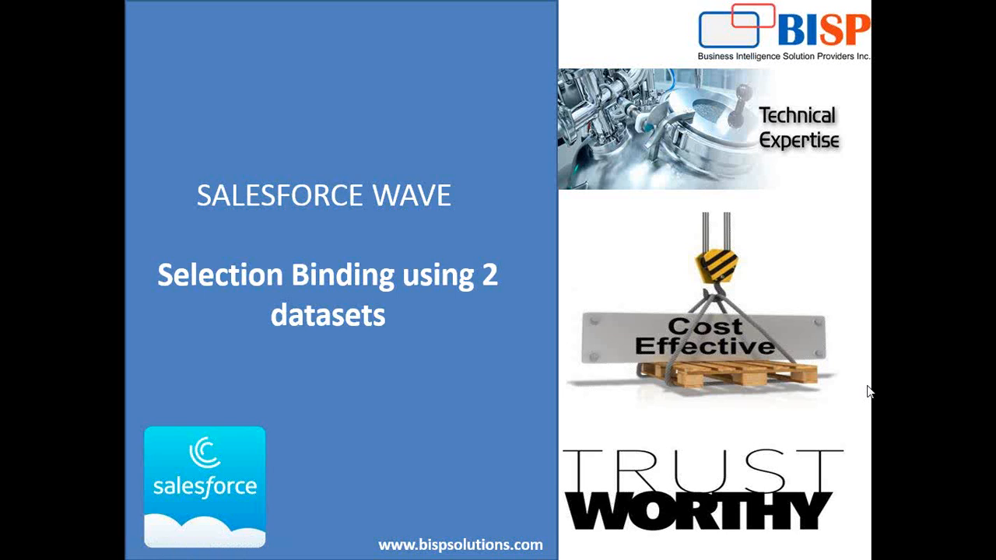
{"action": "mouse_move", "coordinate": [867, 392]}
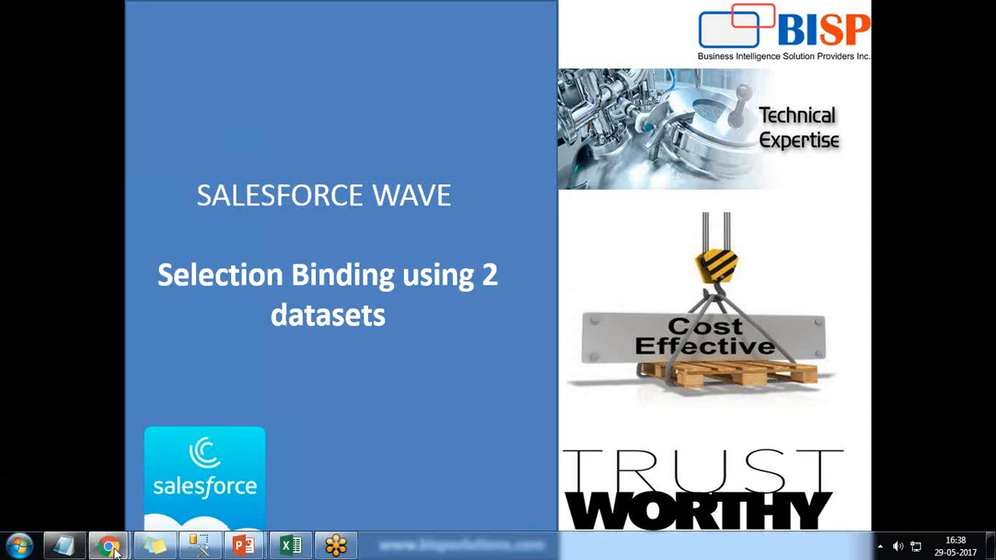
Switch to the Wave Analytics site, explore Sales_Data and Accounts as lenses and view the Group fields
{"action": "left_click", "coordinate": [108, 545]}
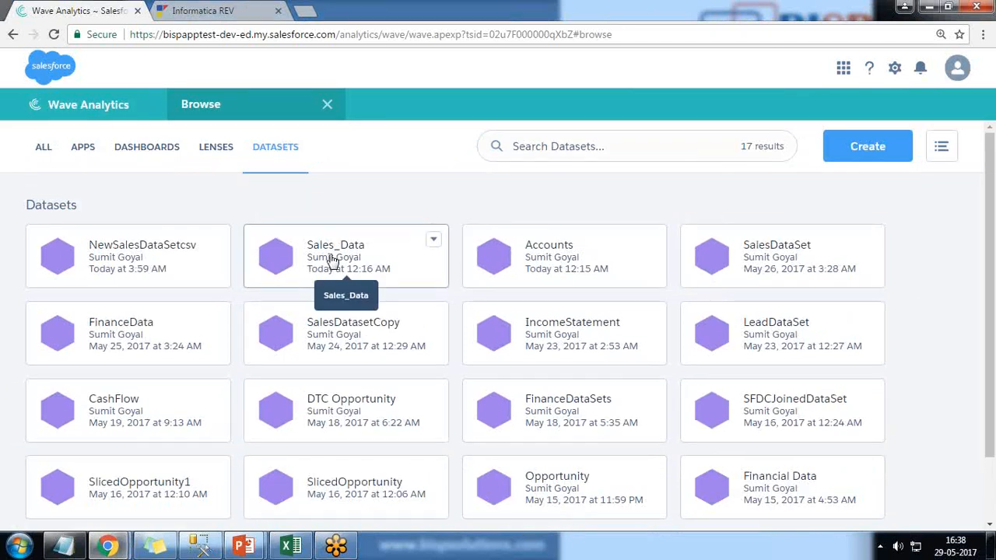
{"action": "mouse_move", "coordinate": [396, 268]}
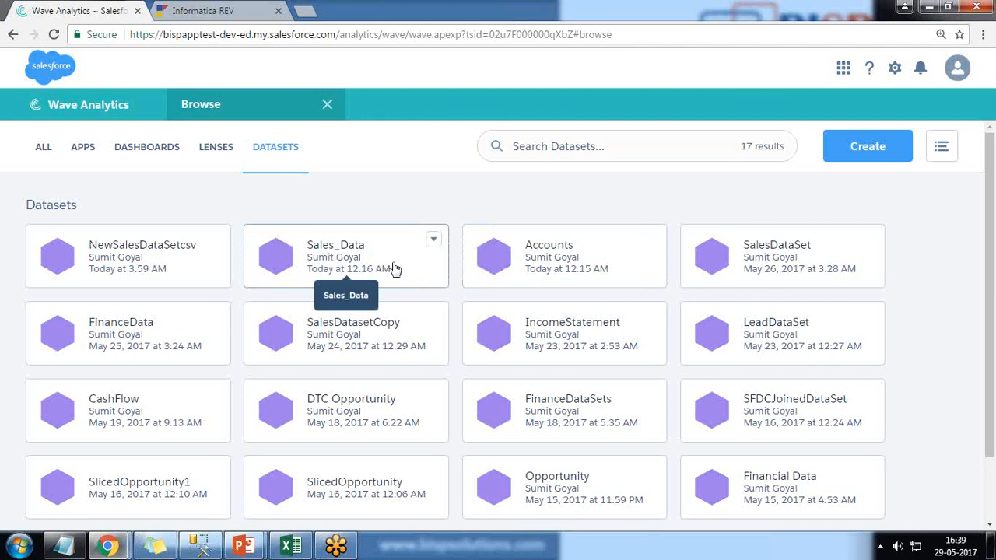
{"action": "mouse_move", "coordinate": [579, 282]}
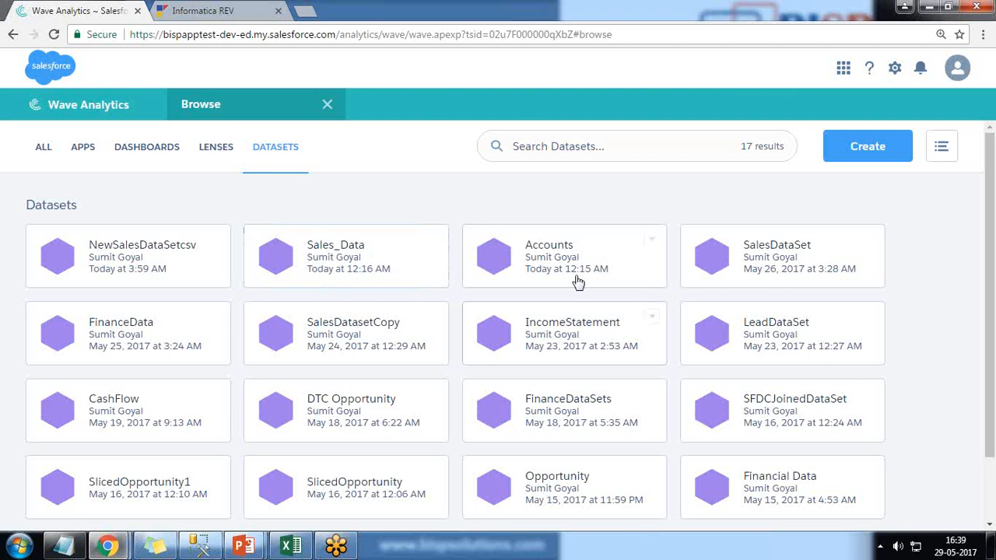
{"action": "left_click", "coordinate": [564, 257]}
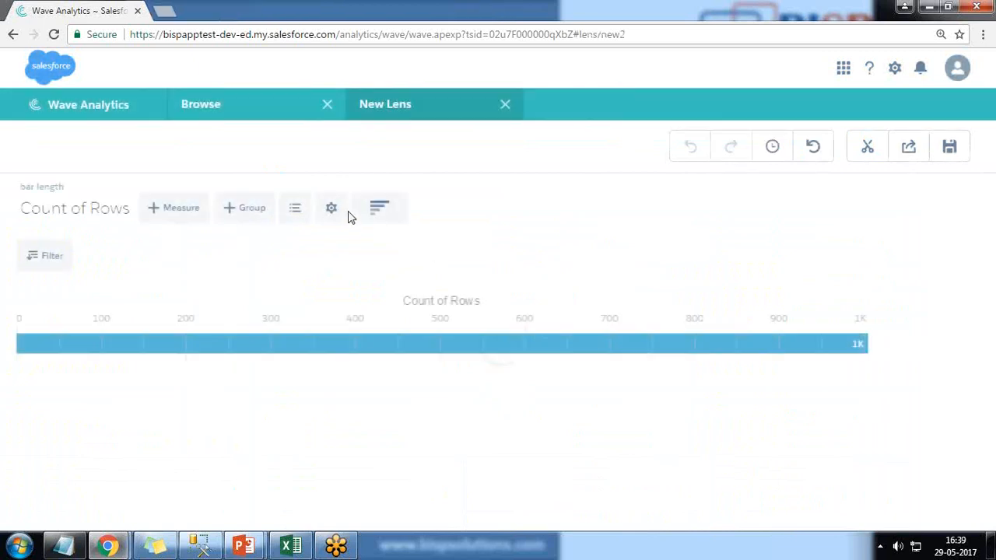
{"action": "left_click", "coordinate": [243, 207]}
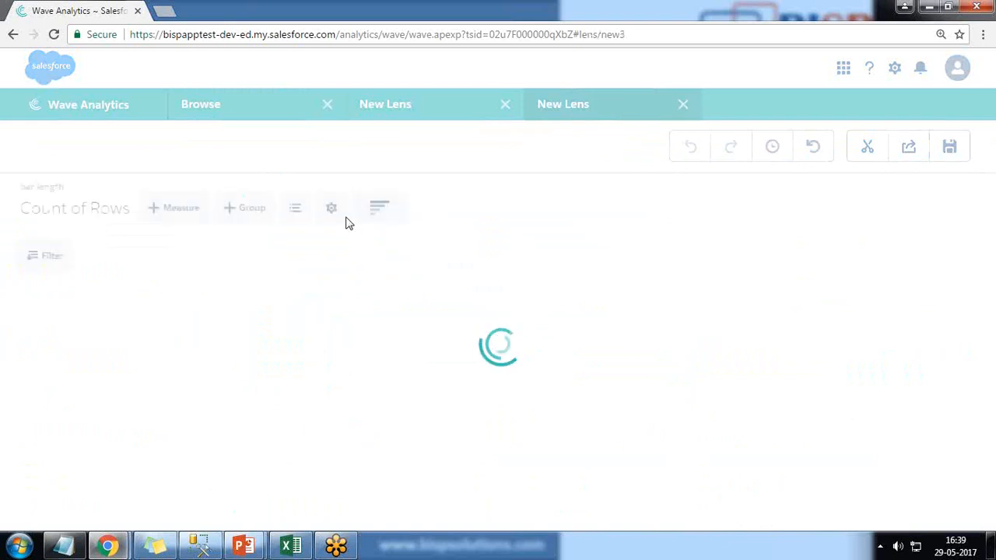
{"action": "left_click", "coordinate": [244, 208]}
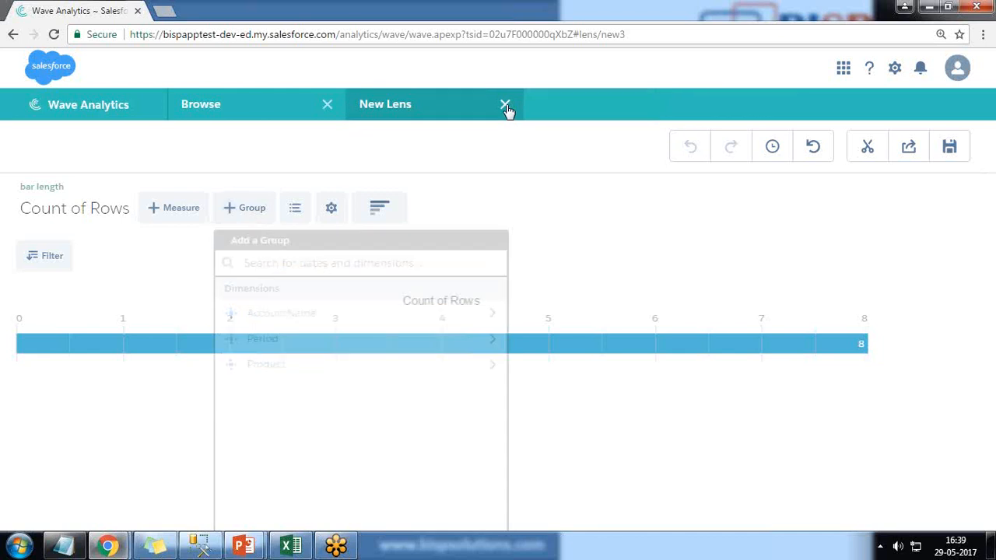
Close the lens and create a new blank dashboard
{"action": "left_click", "coordinate": [506, 104]}
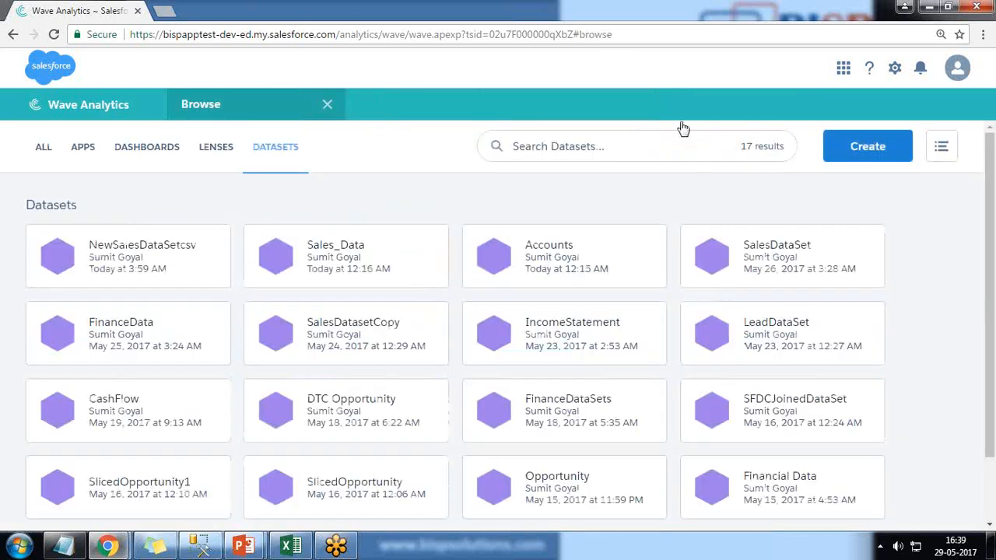
{"action": "left_click", "coordinate": [867, 146]}
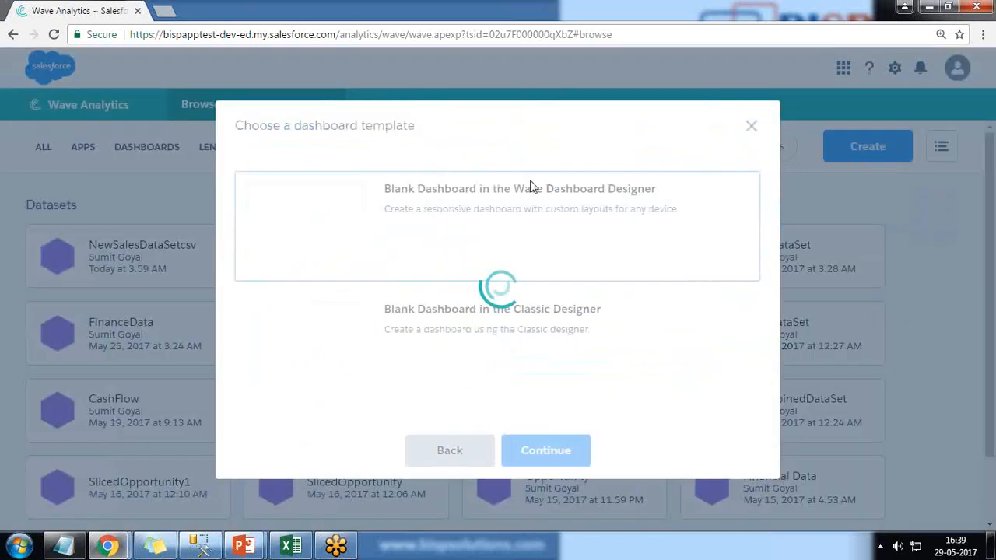
{"action": "left_click", "coordinate": [544, 449]}
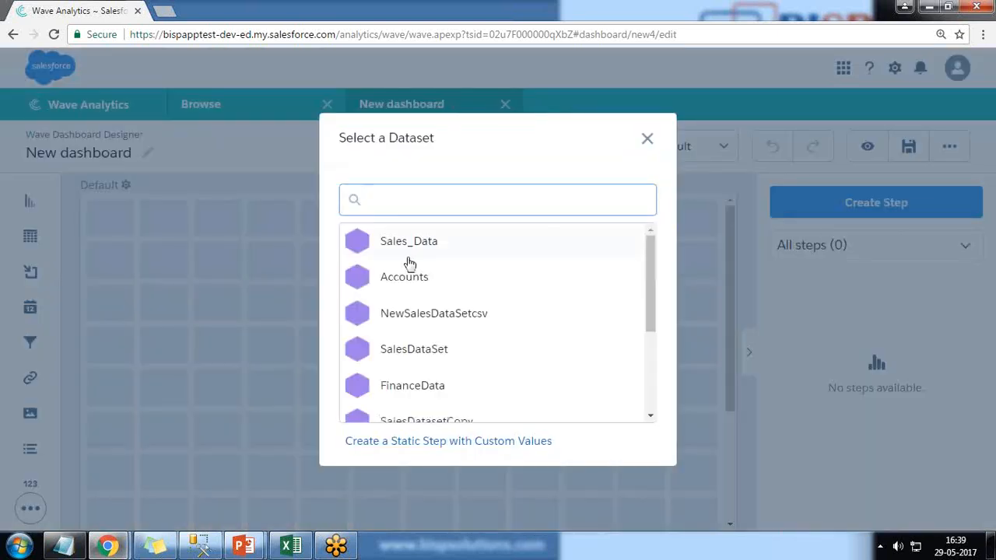
{"action": "mouse_move", "coordinate": [408, 246]}
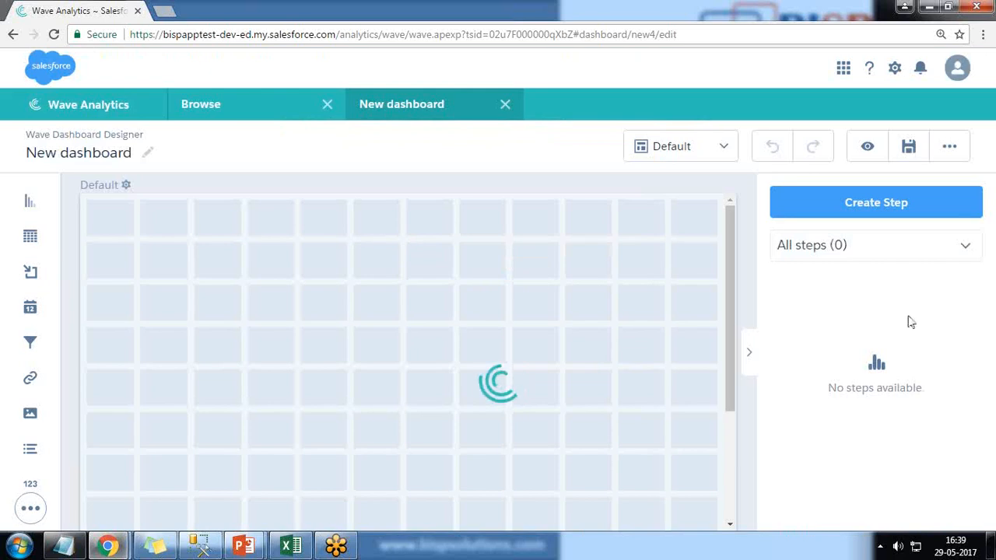
Create a Sales_Data step measuring Sum of Price grouped by AccountName
{"action": "left_click", "coordinate": [875, 202]}
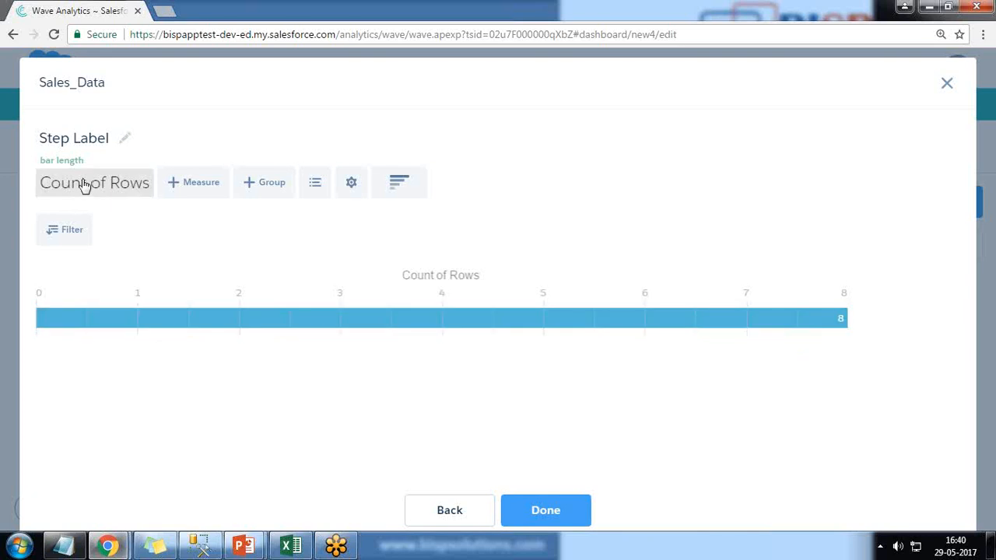
{"action": "left_click", "coordinate": [93, 182]}
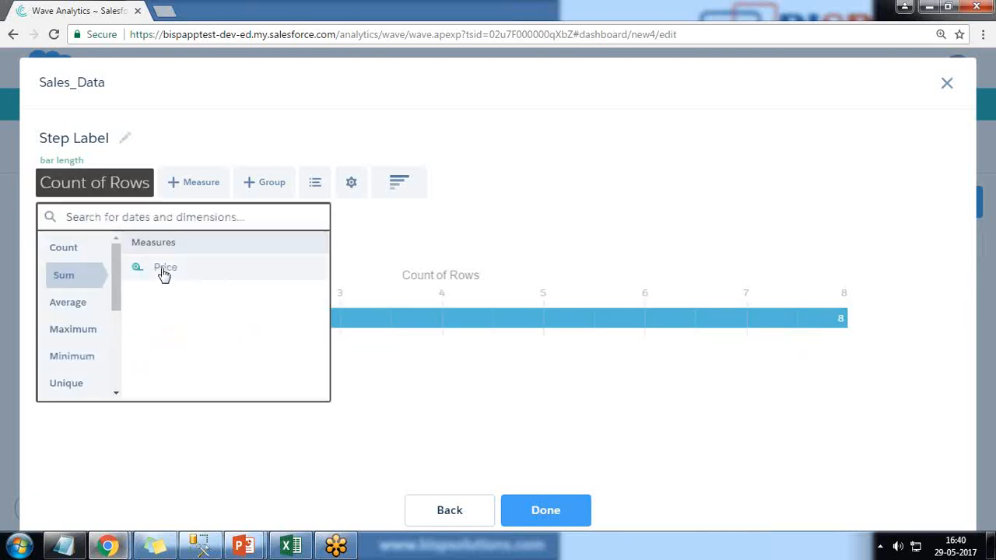
{"action": "left_click", "coordinate": [165, 268]}
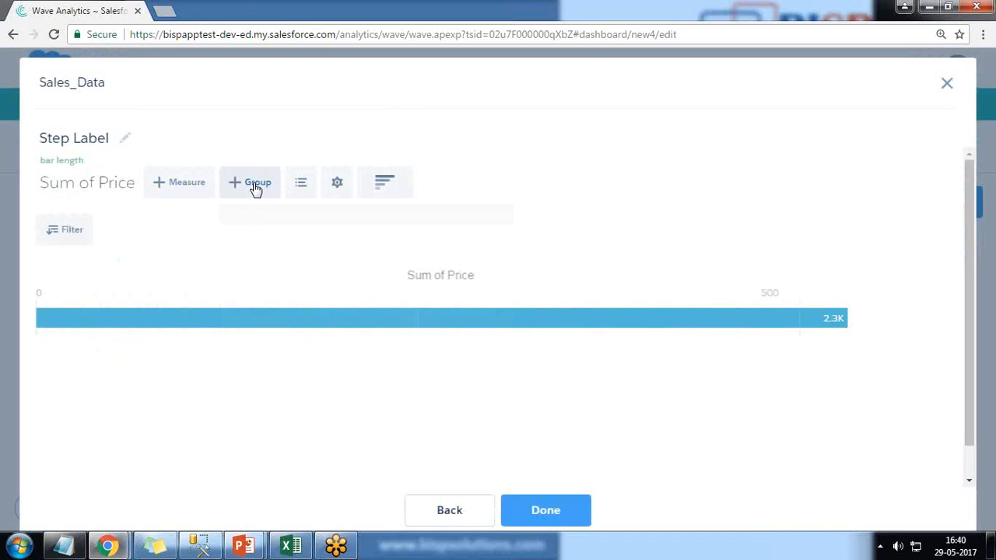
{"action": "left_click", "coordinate": [250, 182]}
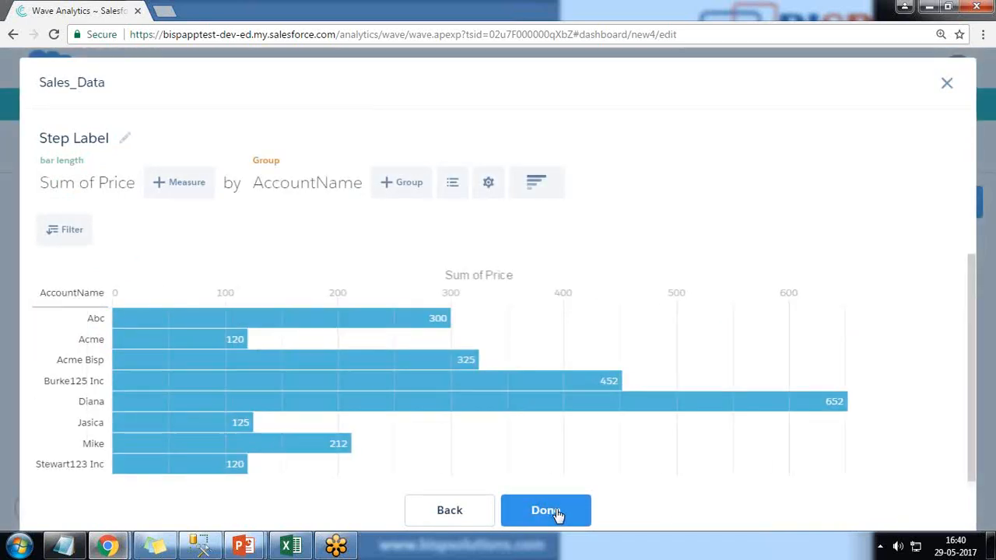
Place the Sum of Price by AccountName step on the canvas as a Column chart
{"action": "left_click", "coordinate": [545, 511]}
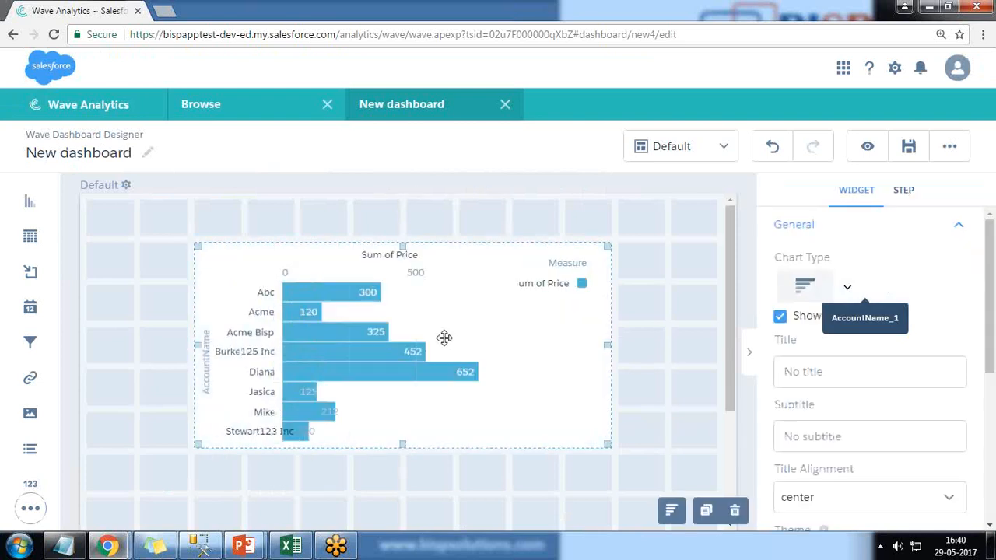
{"action": "left_click", "coordinate": [846, 287]}
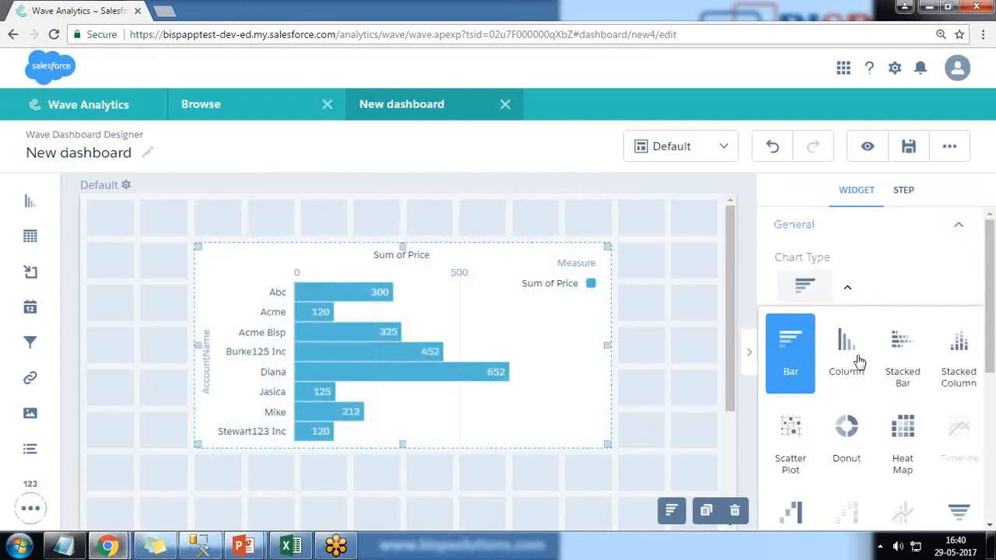
{"action": "left_click", "coordinate": [847, 340]}
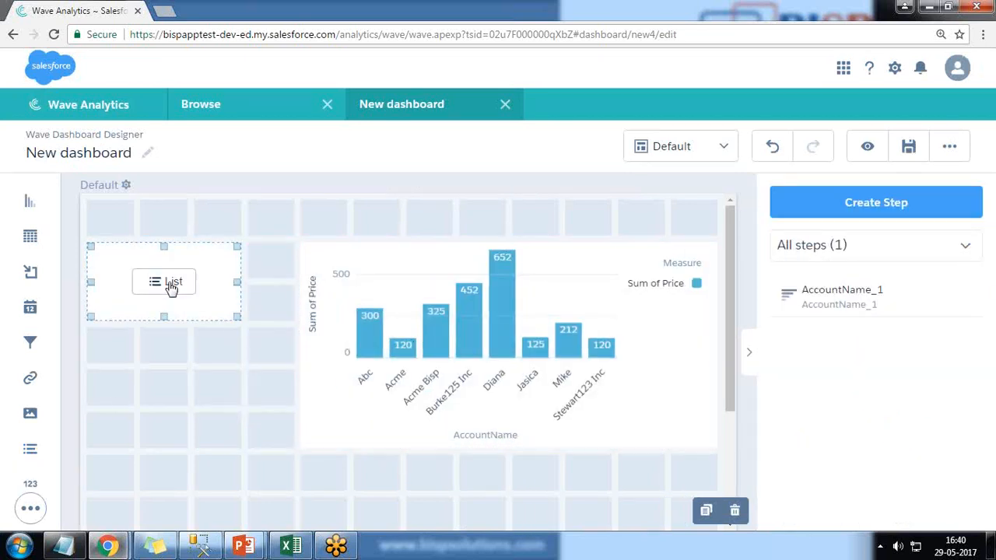
Create the list widget from Sales_Data with AccountName as its field
{"action": "left_click", "coordinate": [165, 280]}
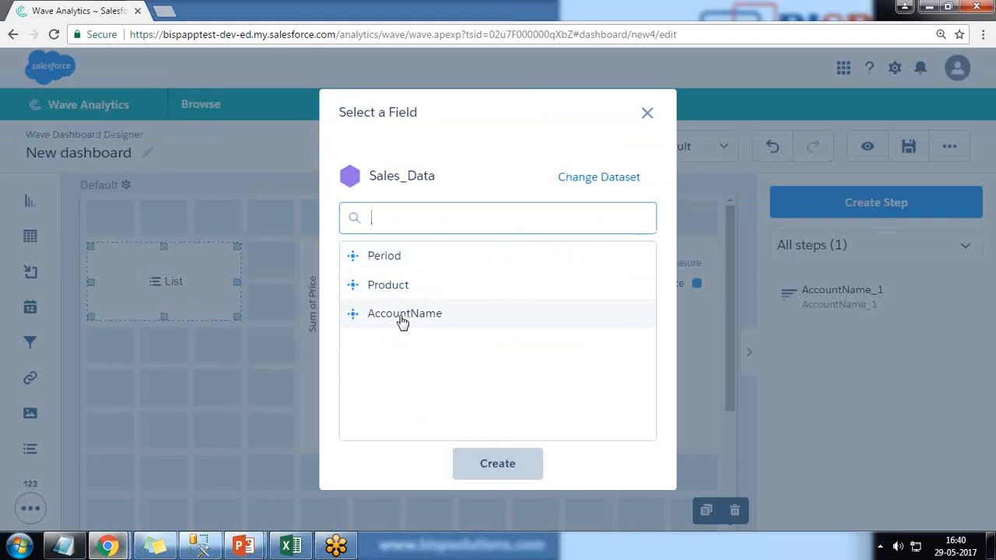
{"action": "mouse_move", "coordinate": [414, 192]}
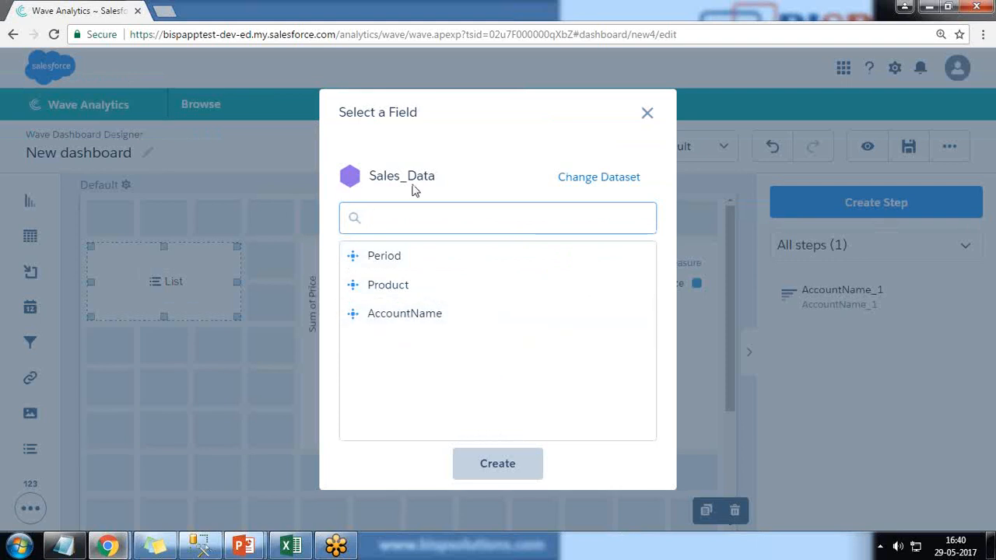
{"action": "double_click", "coordinate": [402, 174]}
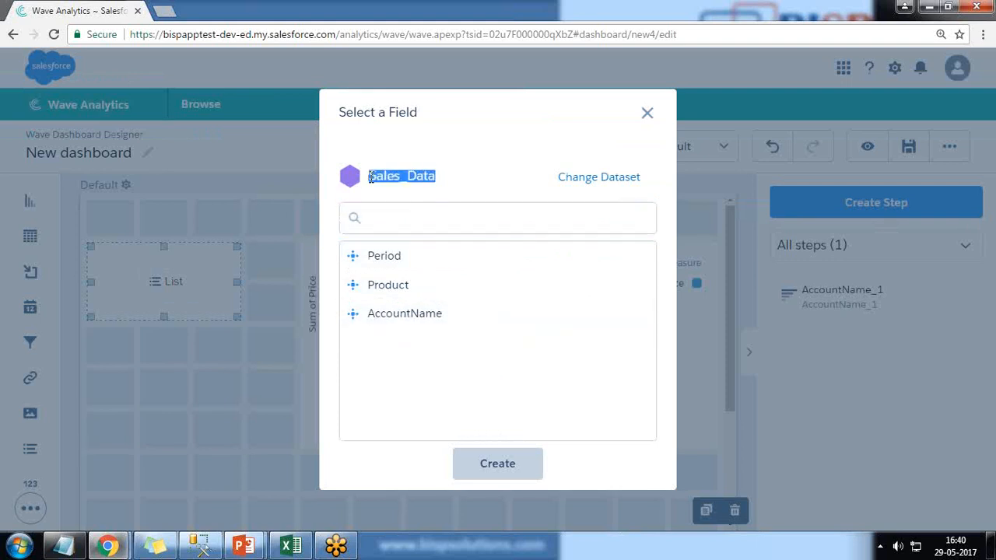
{"action": "left_click", "coordinate": [404, 313]}
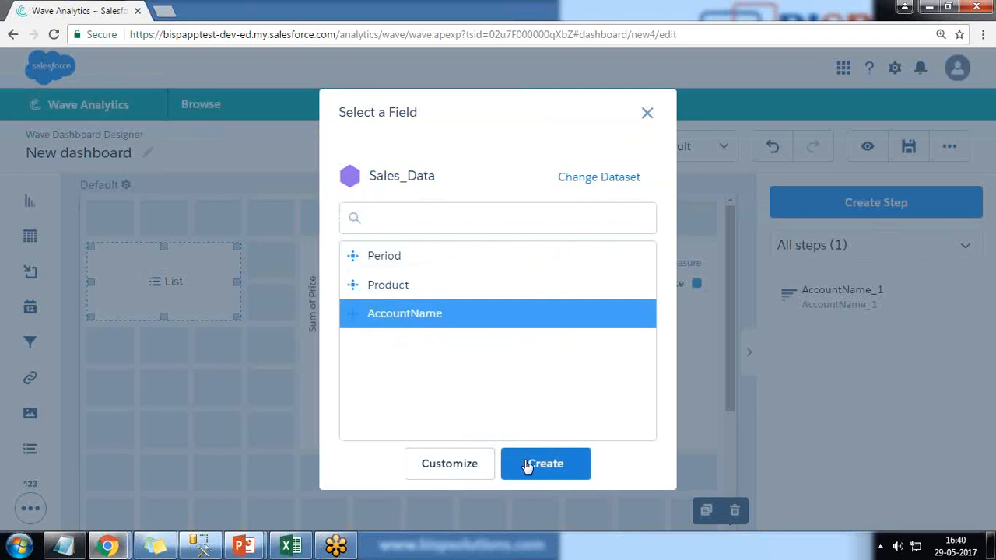
{"action": "left_click", "coordinate": [545, 464]}
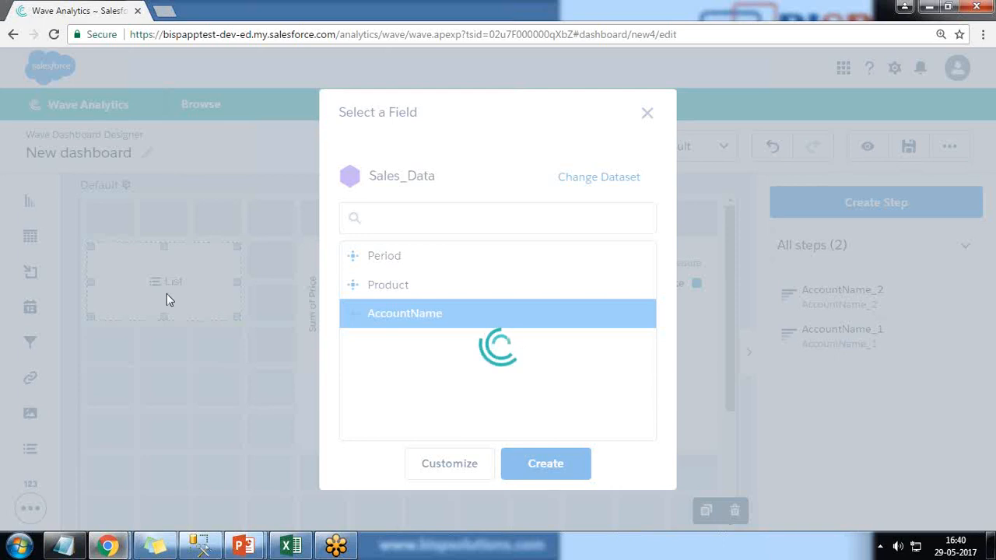
Set the list's Measure Field to -- none -- so it shows account names only
{"action": "left_click", "coordinate": [545, 464]}
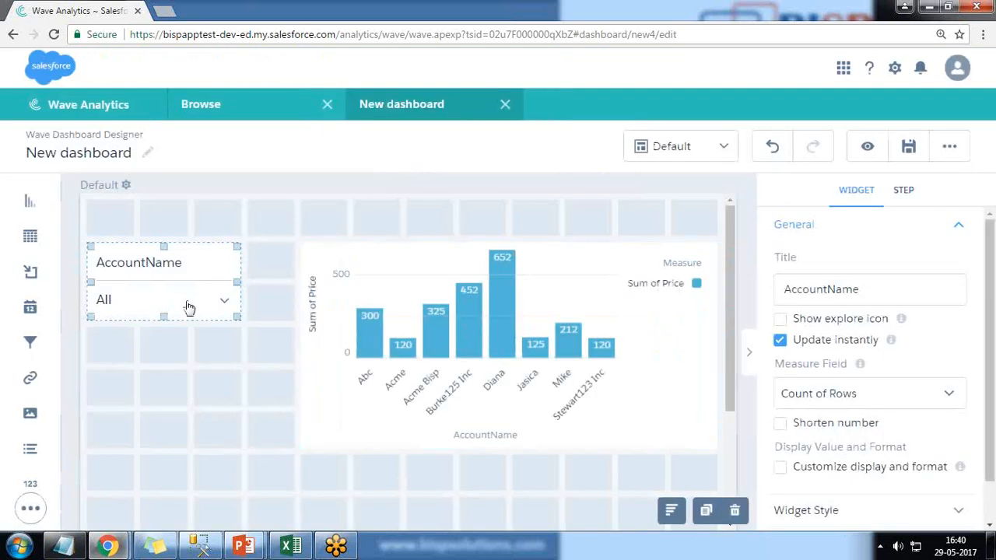
{"action": "left_click", "coordinate": [868, 392]}
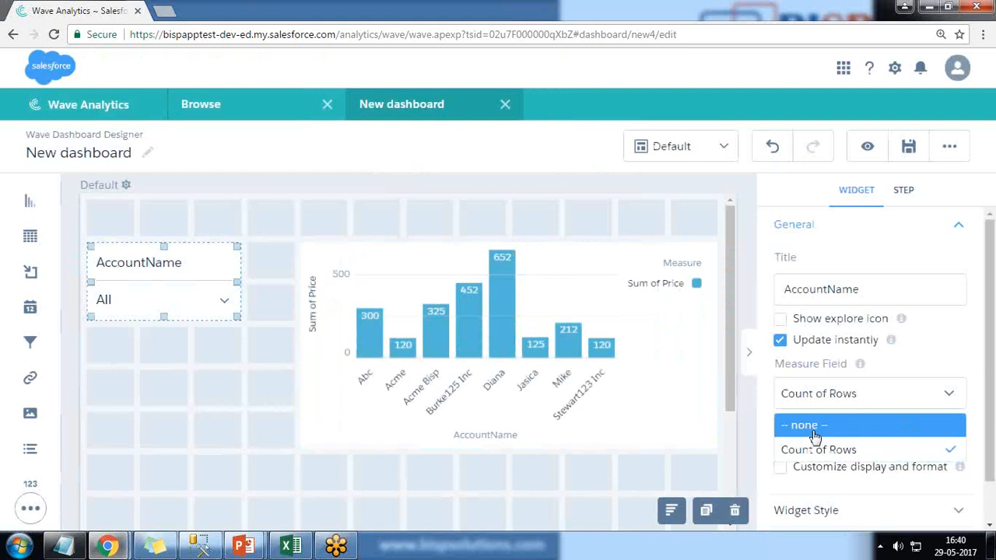
{"action": "left_click", "coordinate": [803, 425]}
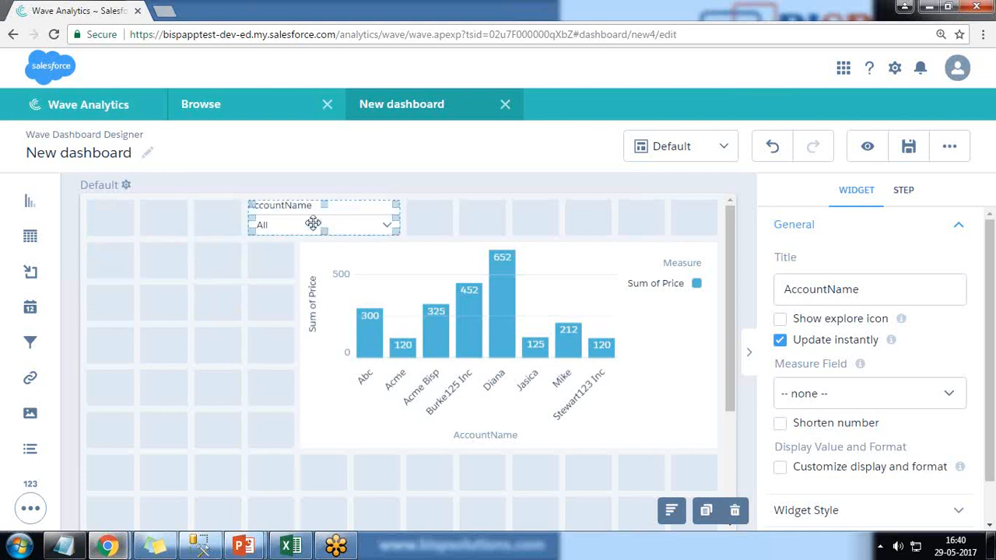
{"action": "mouse_move", "coordinate": [866, 147]}
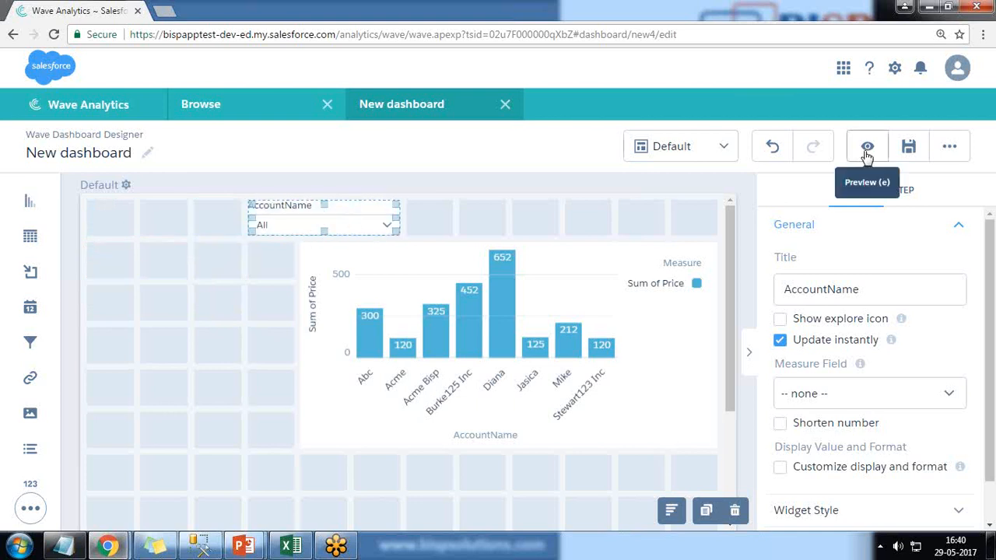
Preview, filter the chart to Abc, Acme and Acme Bisp, clear to All, then return to editing
{"action": "left_click", "coordinate": [867, 146]}
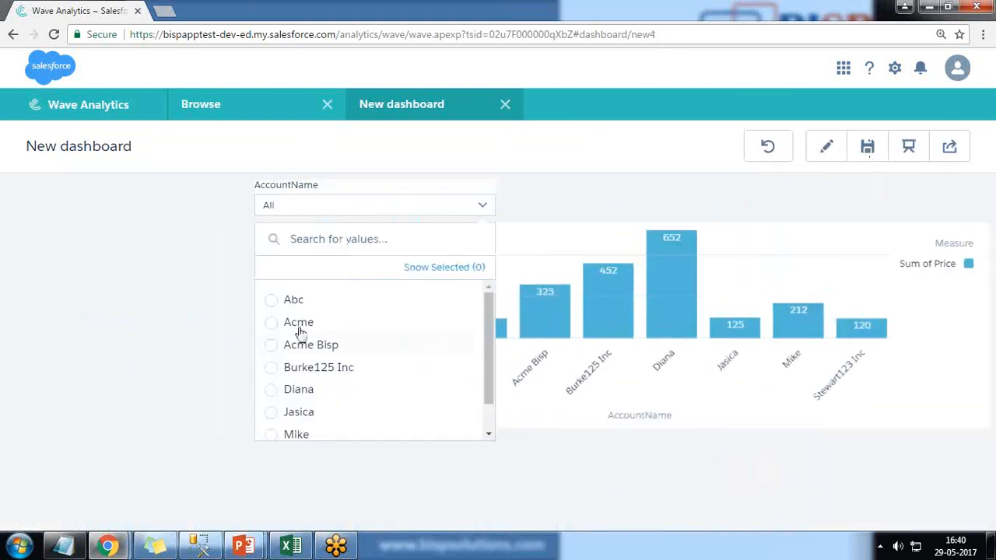
{"action": "mouse_move", "coordinate": [293, 299]}
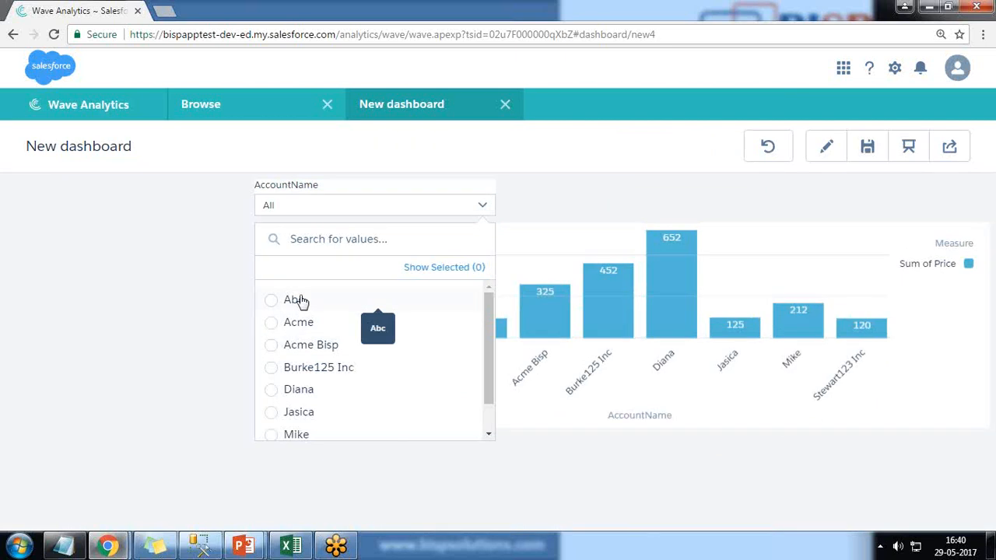
{"action": "left_click", "coordinate": [270, 300]}
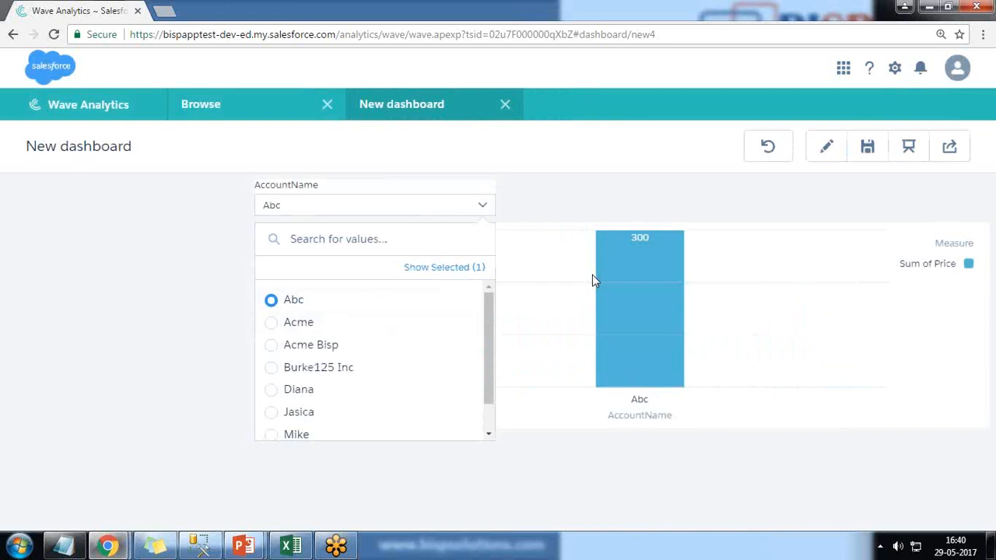
{"action": "left_click", "coordinate": [271, 322]}
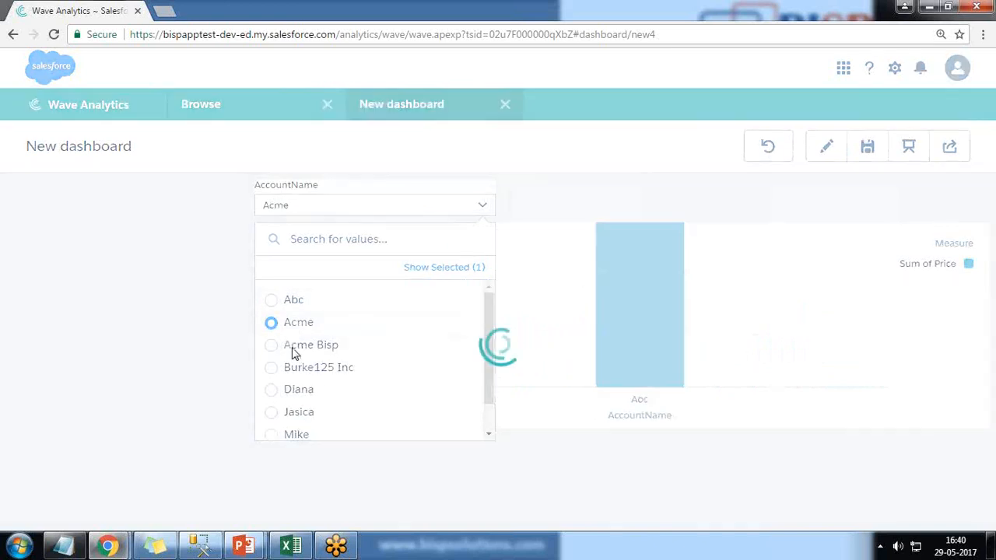
{"action": "left_click", "coordinate": [312, 346]}
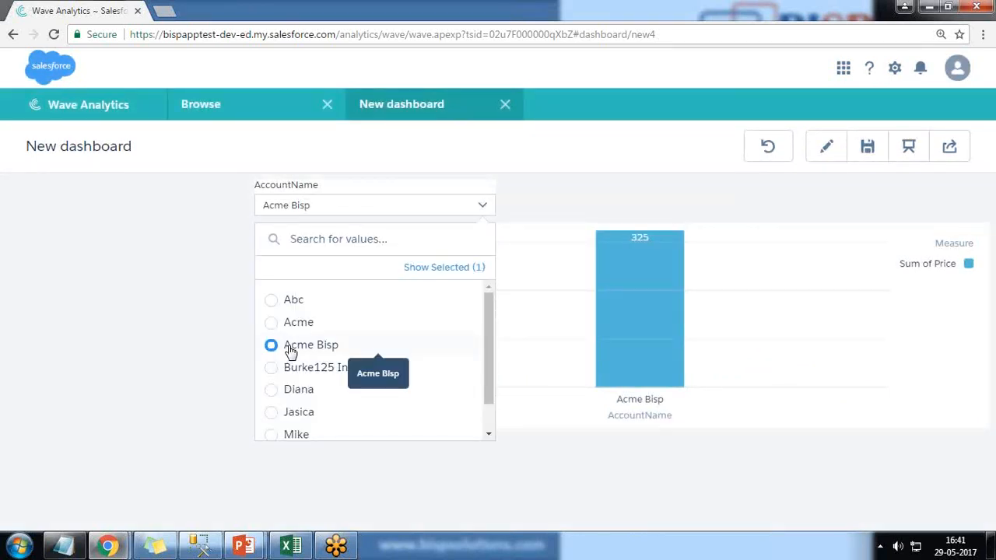
{"action": "left_click", "coordinate": [271, 345]}
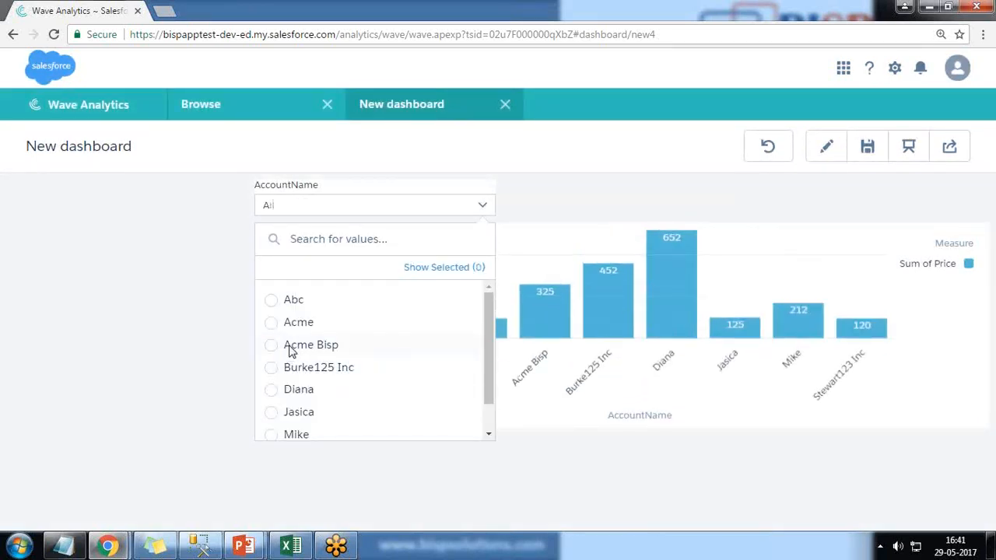
{"action": "left_click", "coordinate": [825, 146]}
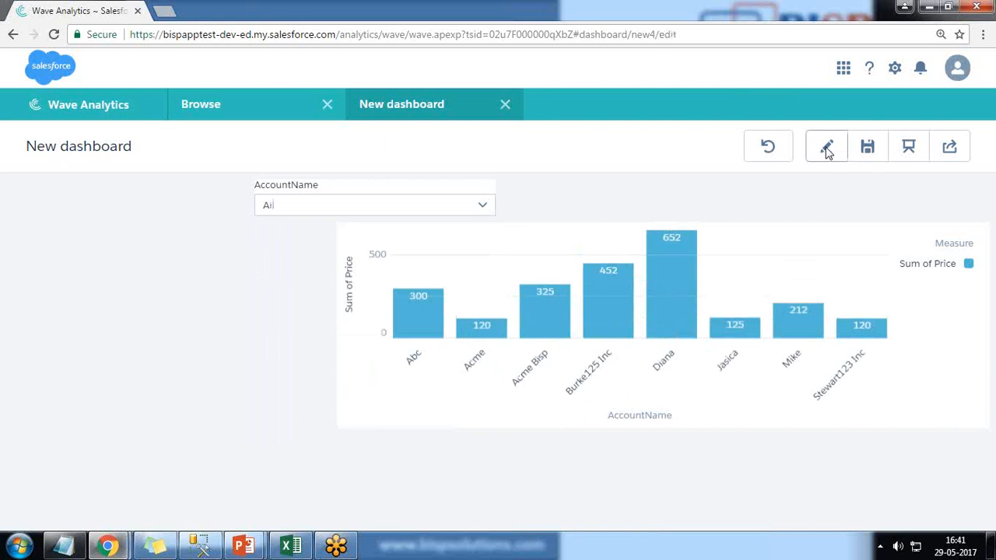
Create an Accounts step measuring Sum of Annual Revenue grouped by Account Name
{"action": "left_click", "coordinate": [825, 146]}
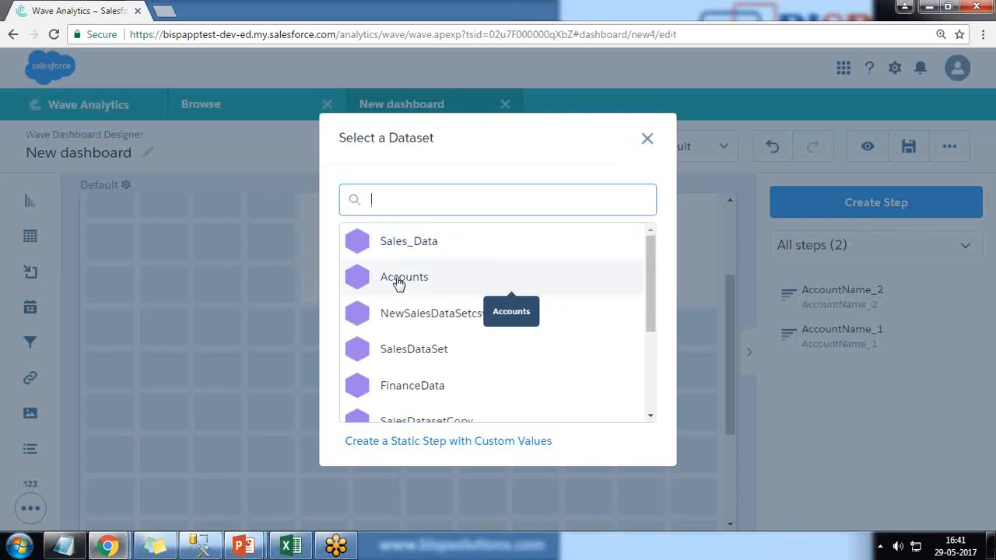
{"action": "left_click", "coordinate": [405, 277]}
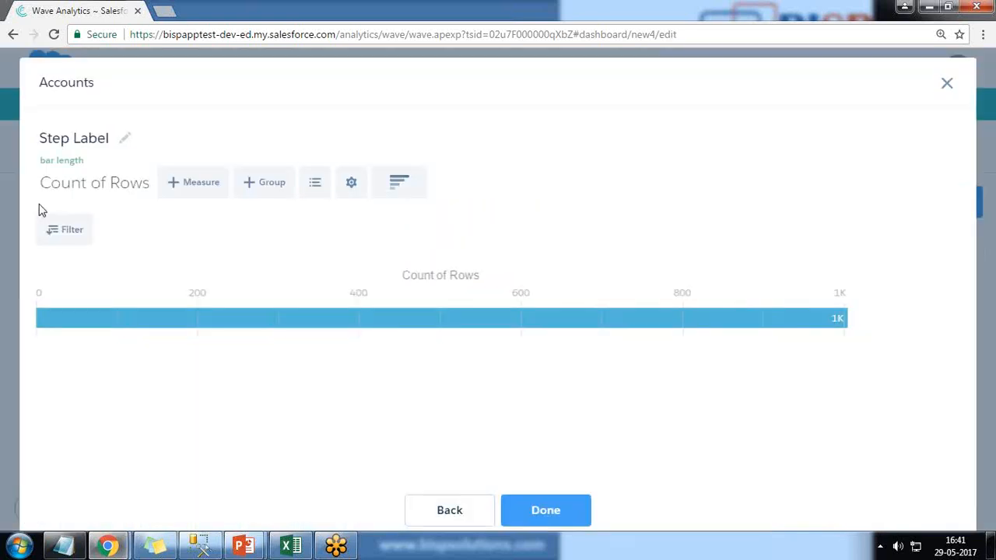
{"action": "left_click", "coordinate": [93, 182]}
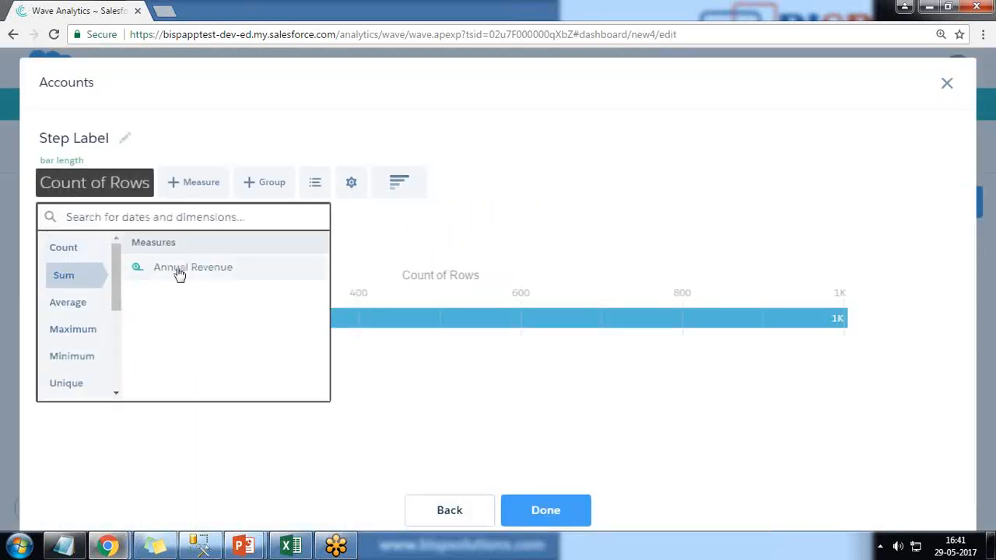
{"action": "left_click", "coordinate": [193, 268]}
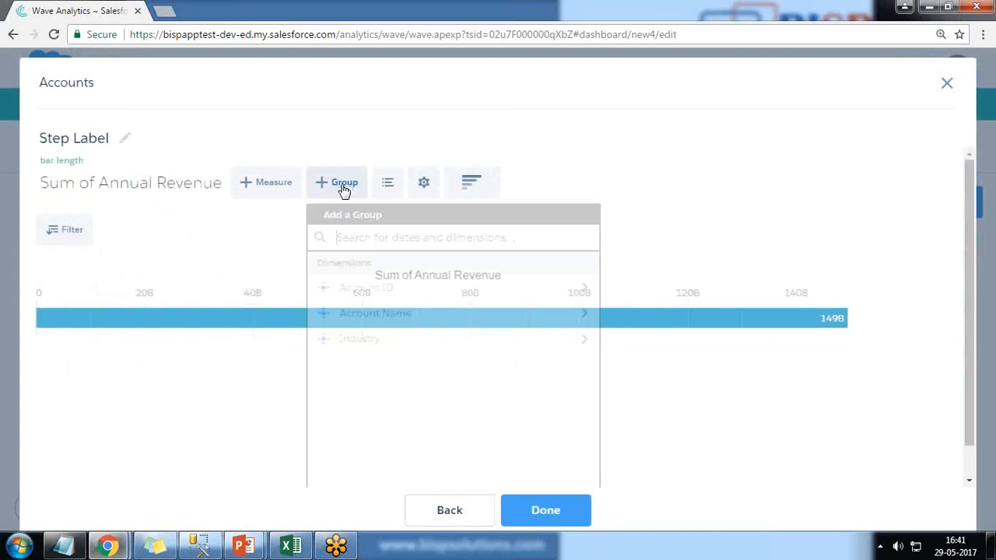
{"action": "left_click", "coordinate": [375, 313]}
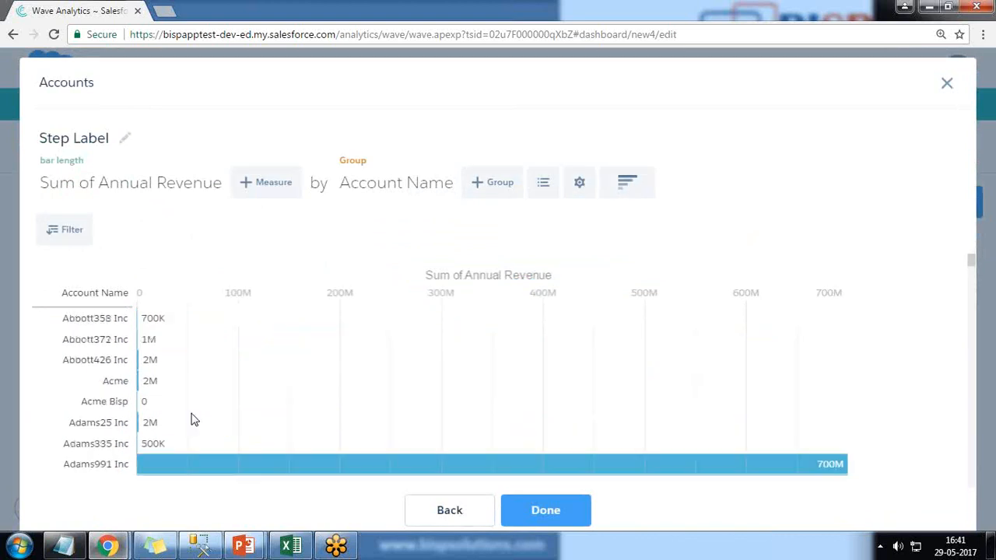
{"action": "mouse_move", "coordinate": [63, 229]}
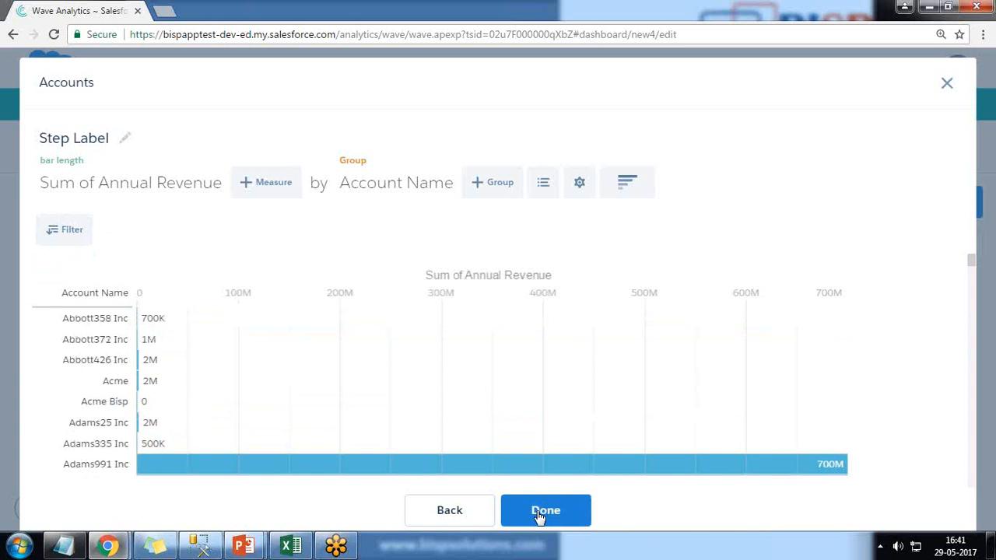
Place the Annual Revenue by Account Name step on the canvas as a Column chart
{"action": "left_click", "coordinate": [545, 511]}
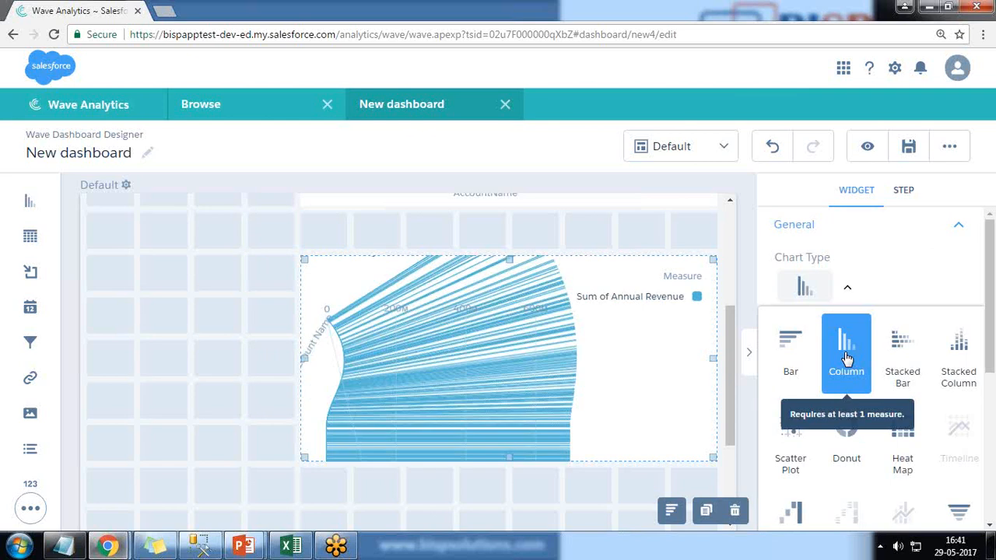
{"action": "left_click", "coordinate": [847, 343]}
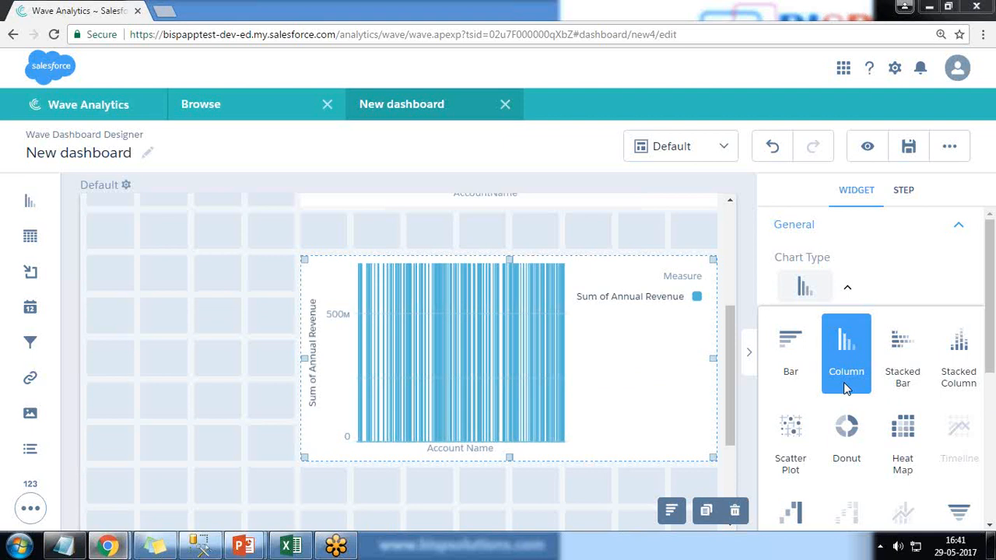
{"action": "mouse_move", "coordinate": [477, 351]}
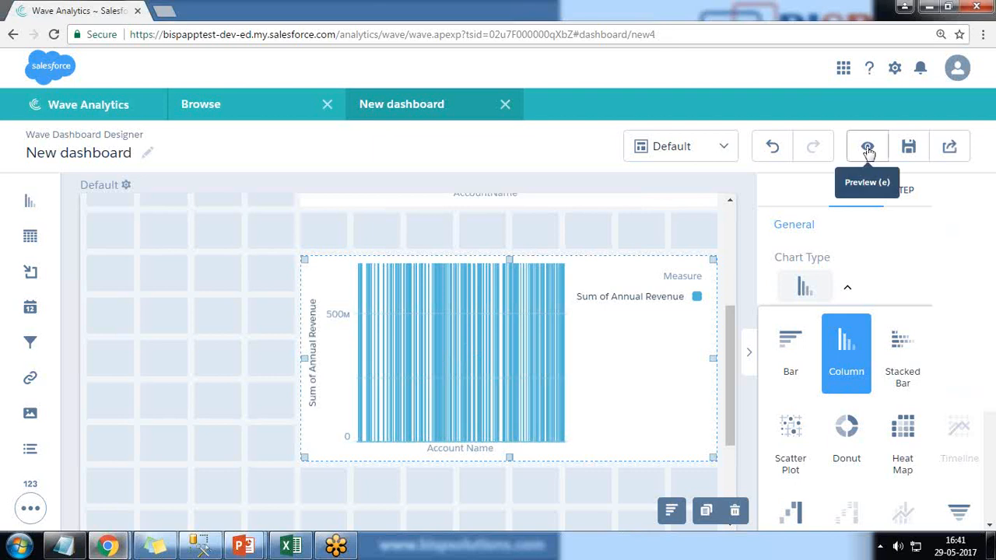
Preview with Acme selected to see the revenue chart stays unfiltered, then open the dashboard JSON
{"action": "left_click", "coordinate": [867, 146]}
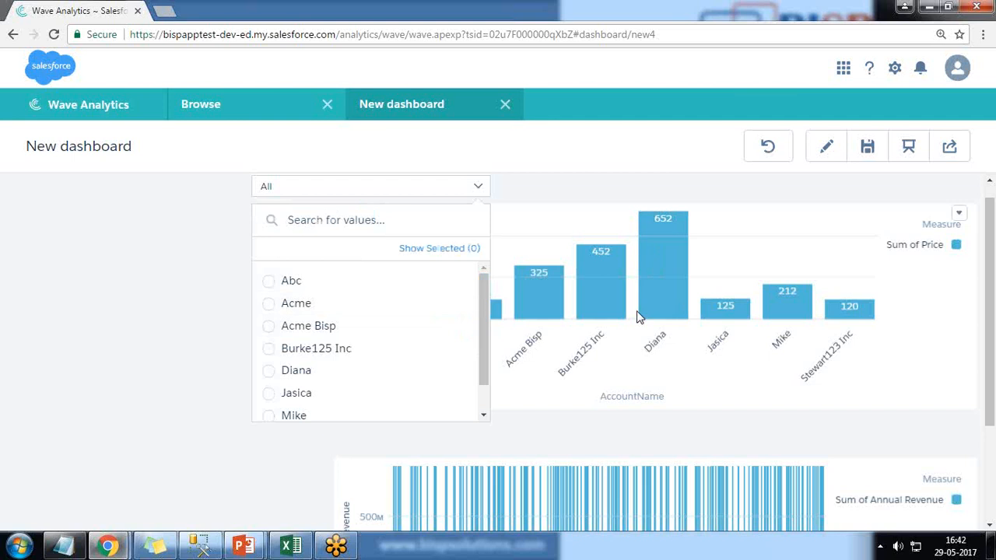
{"action": "mouse_move", "coordinate": [651, 422]}
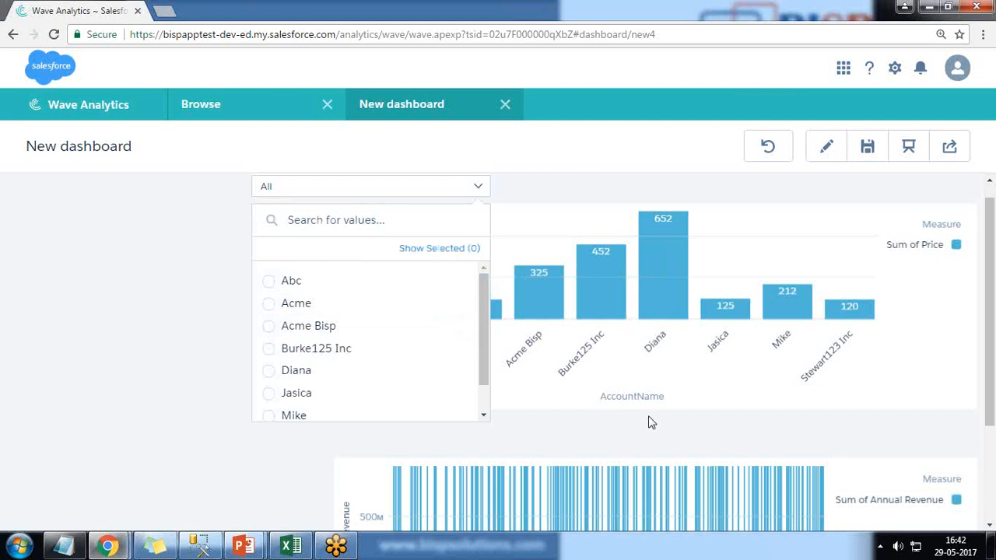
{"action": "scroll", "scroll_direction": "down", "scroll_amount": 3}
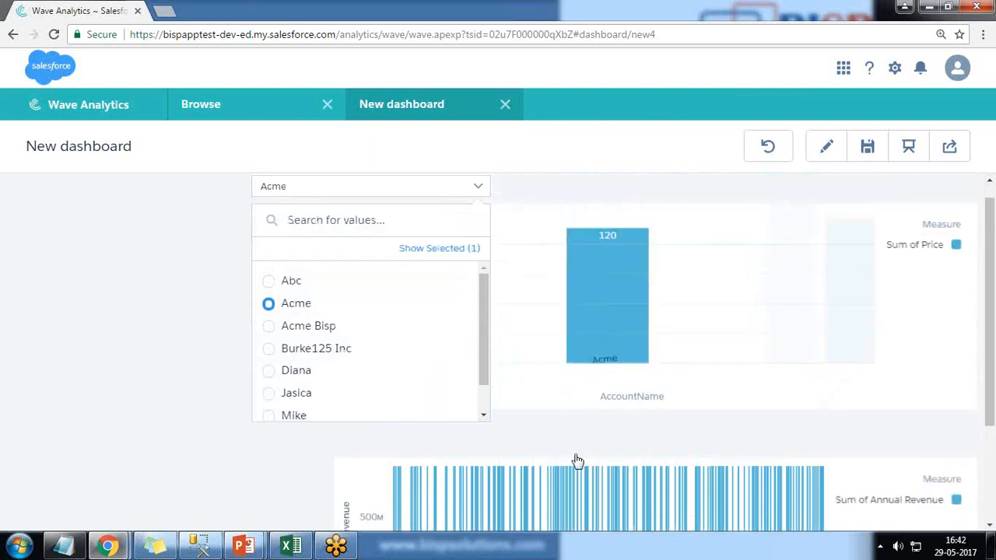
{"action": "left_click", "coordinate": [579, 460]}
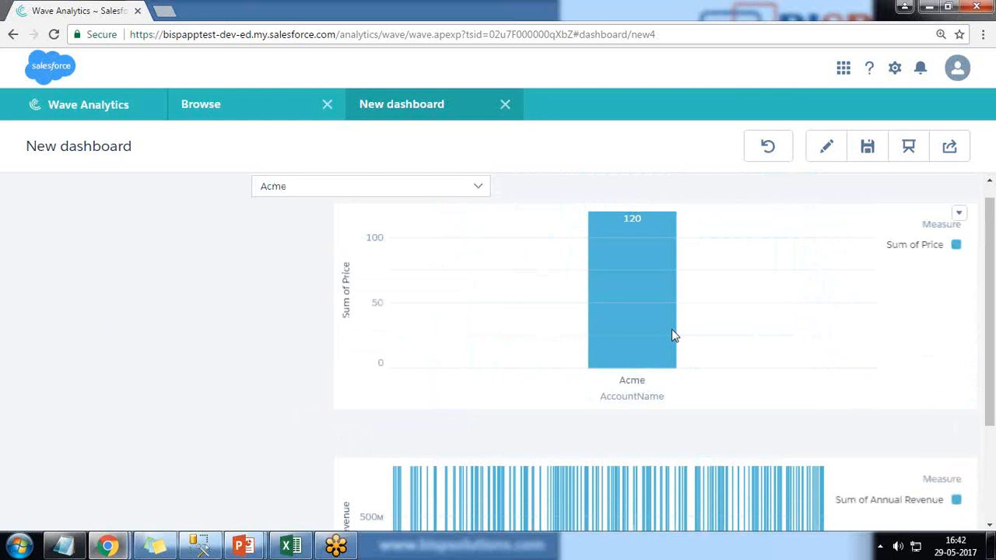
{"action": "scroll", "scroll_direction": "down", "scroll_amount": 3}
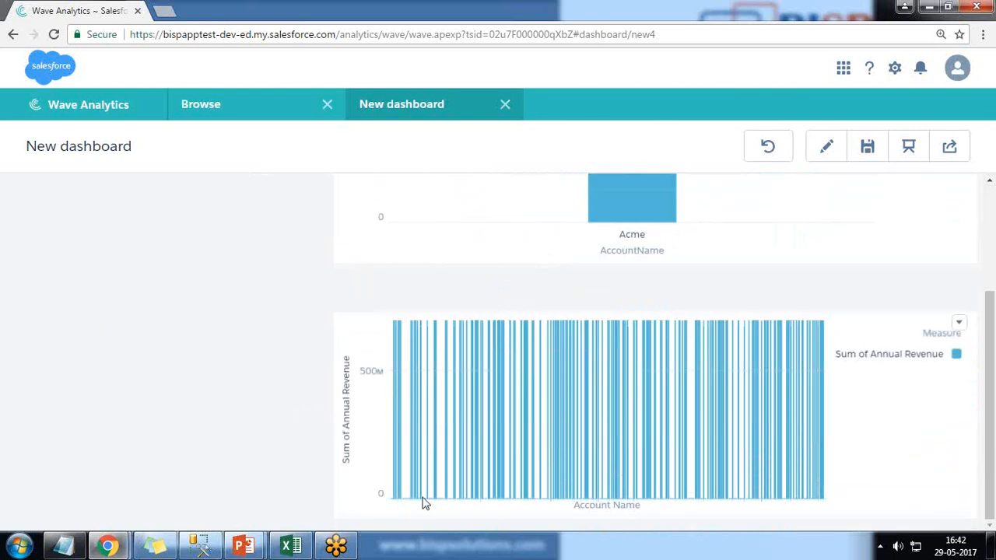
{"action": "mouse_move", "coordinate": [792, 445]}
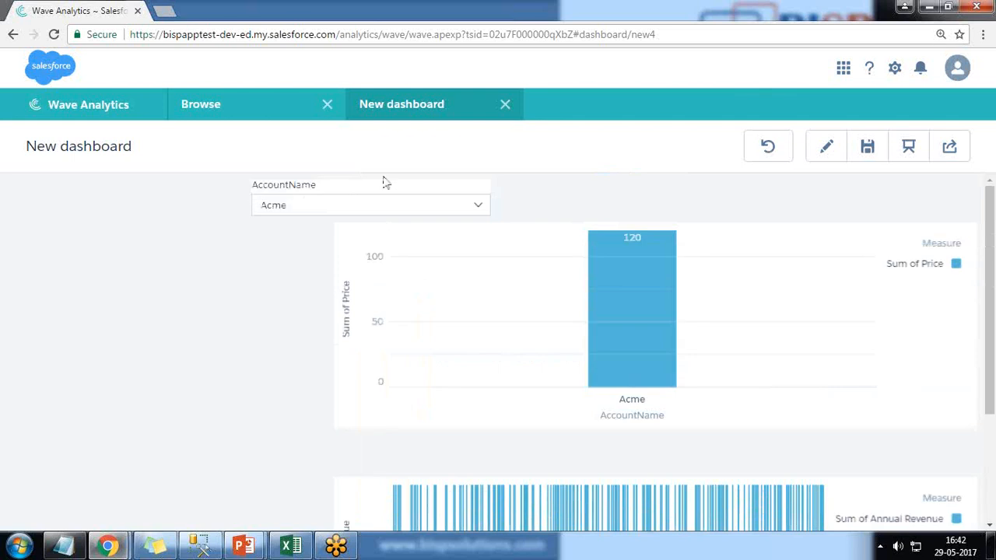
{"action": "mouse_move", "coordinate": [482, 218]}
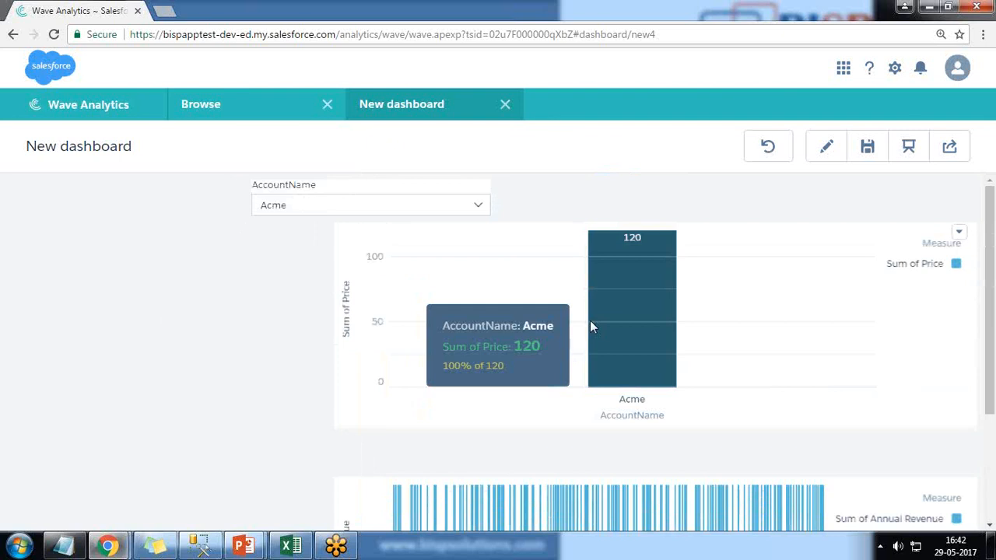
{"action": "mouse_move", "coordinate": [781, 510]}
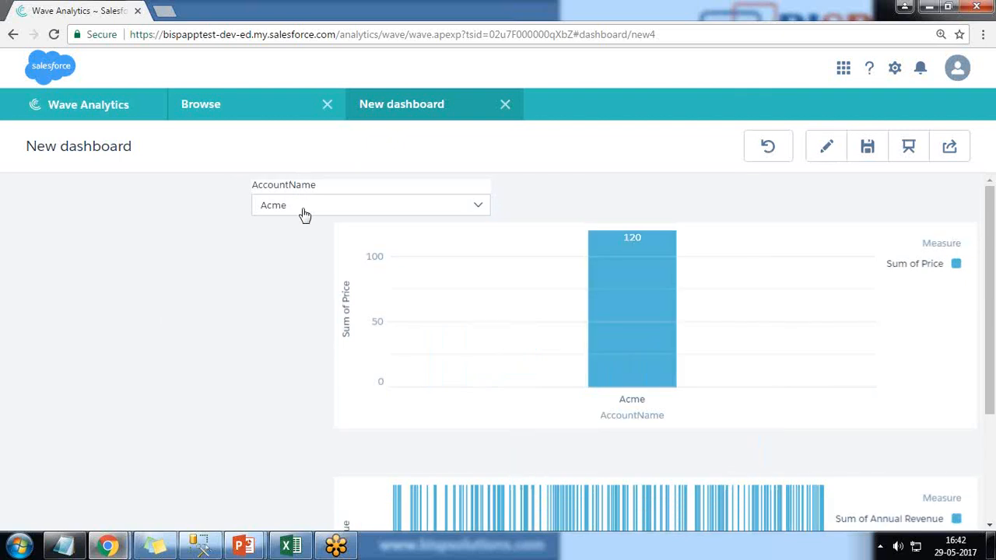
{"action": "left_click", "coordinate": [825, 147]}
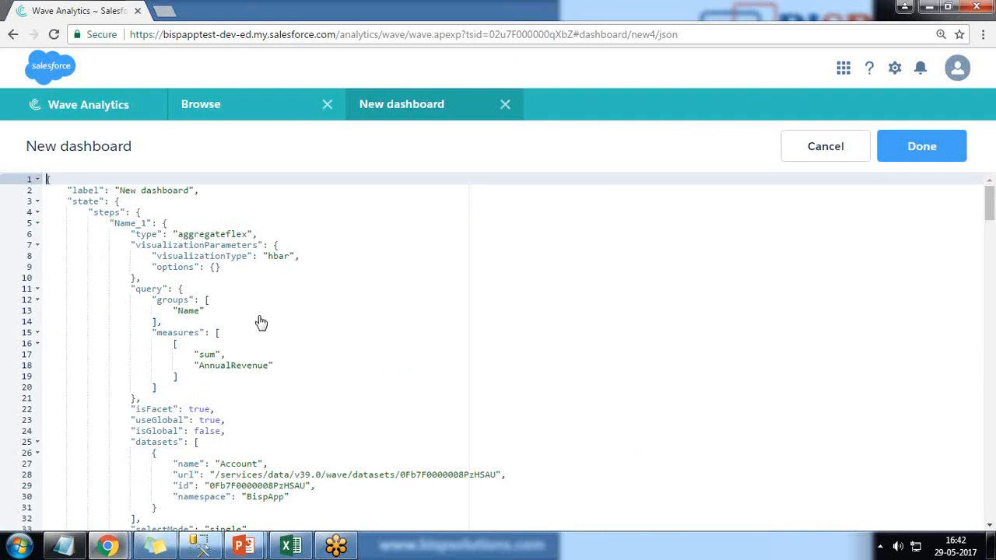
Close the JSON editor and save the dashboard with the title DataBinding
{"action": "left_click", "coordinate": [922, 147]}
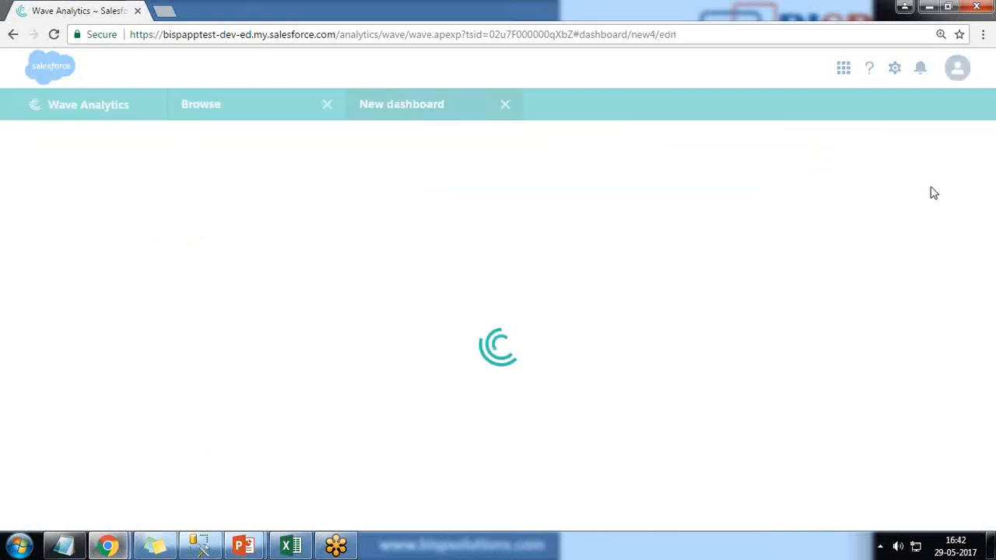
{"action": "left_click", "coordinate": [909, 146]}
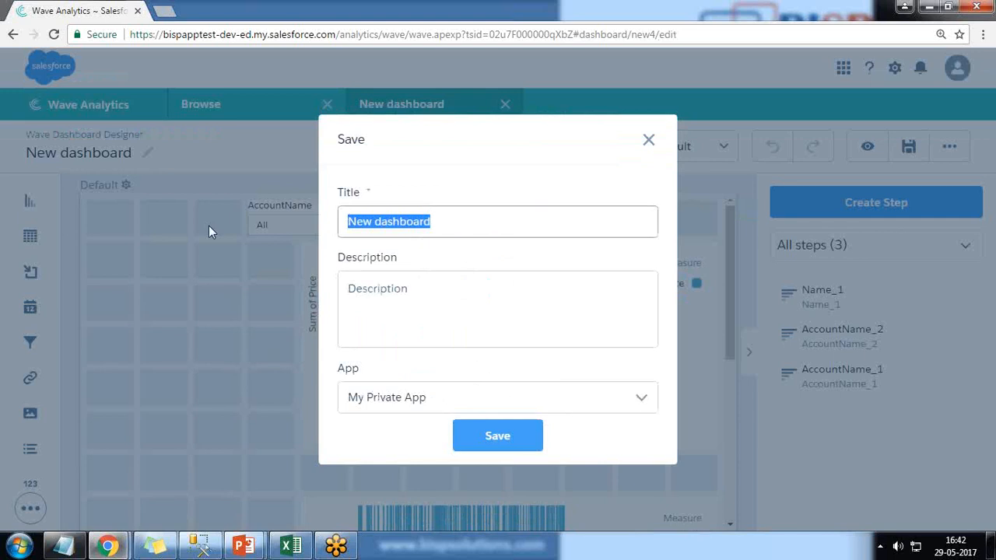
{"action": "type", "text": "DataBinding"}
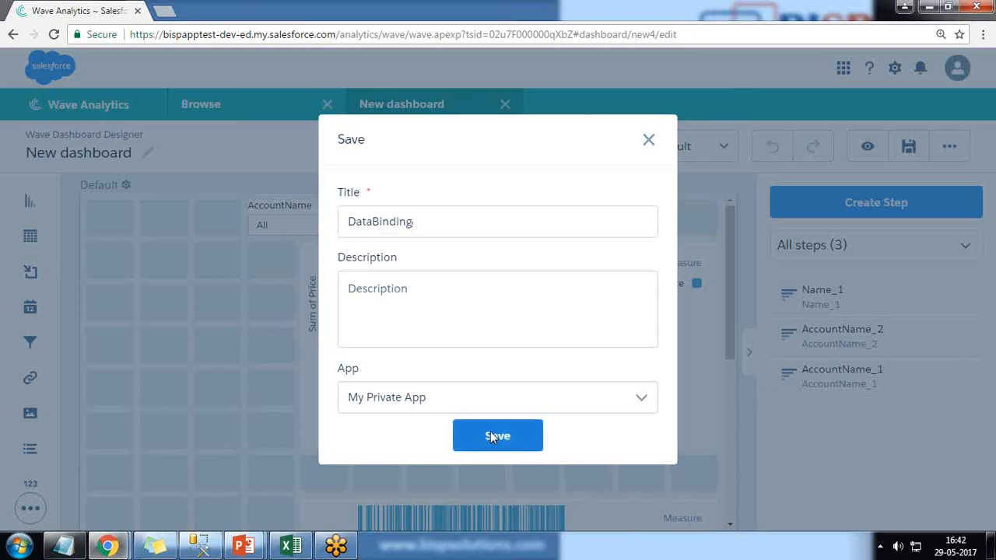
{"action": "left_click", "coordinate": [499, 436]}
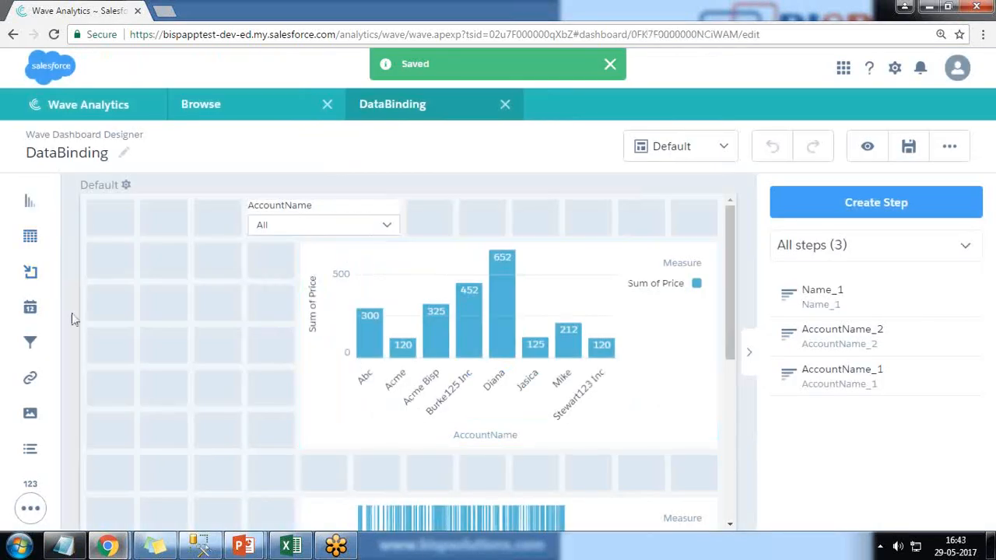
In the dashboard JSON, copy the Account dataset block into the AccountName_2 step's datasets array
{"action": "left_click", "coordinate": [950, 147]}
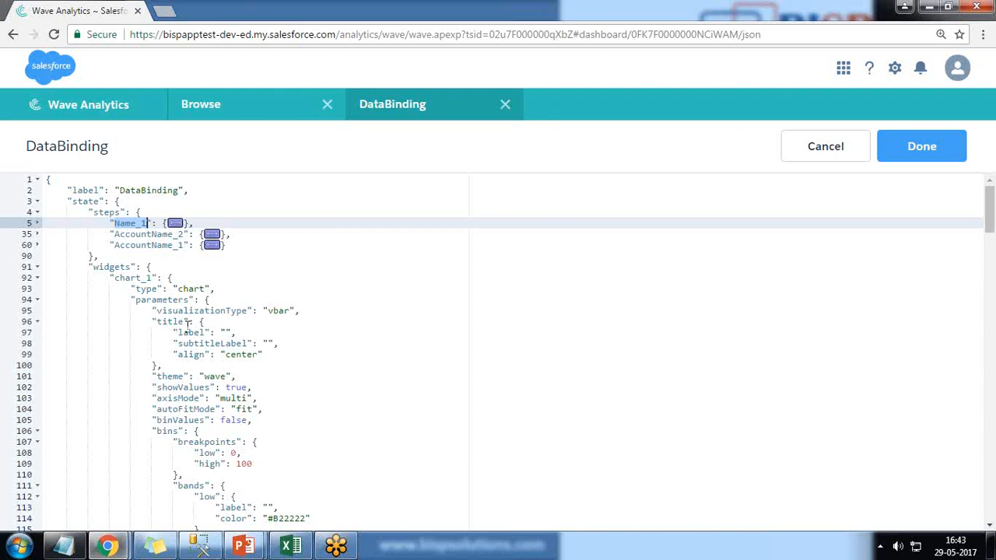
{"action": "mouse_move", "coordinate": [190, 327]}
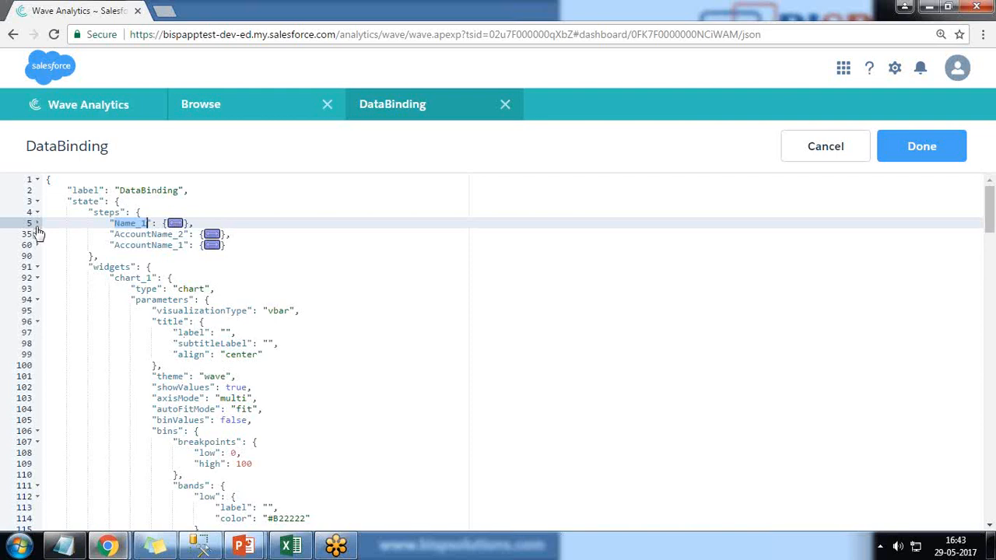
{"action": "left_click", "coordinate": [38, 233]}
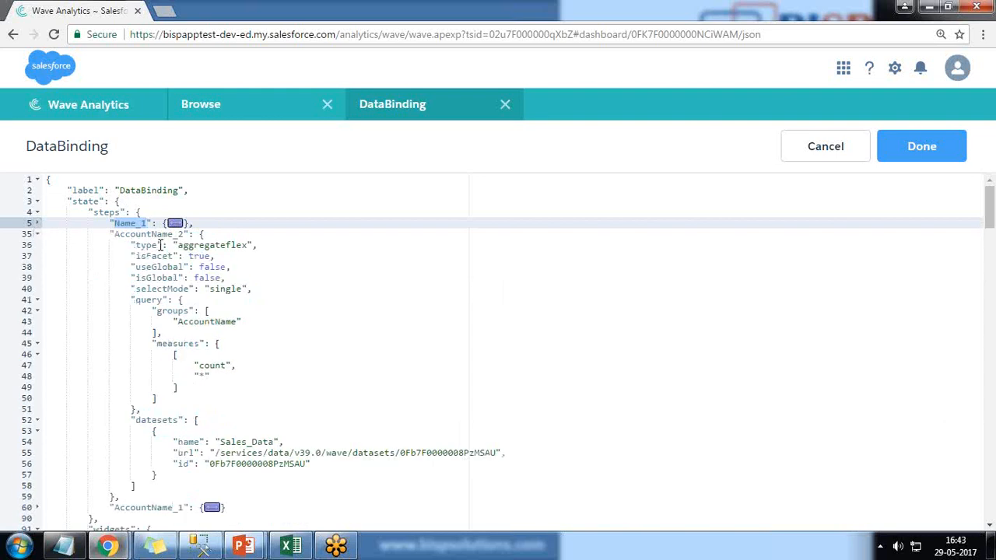
{"action": "scroll", "scroll_direction": "down", "scroll_amount": 3}
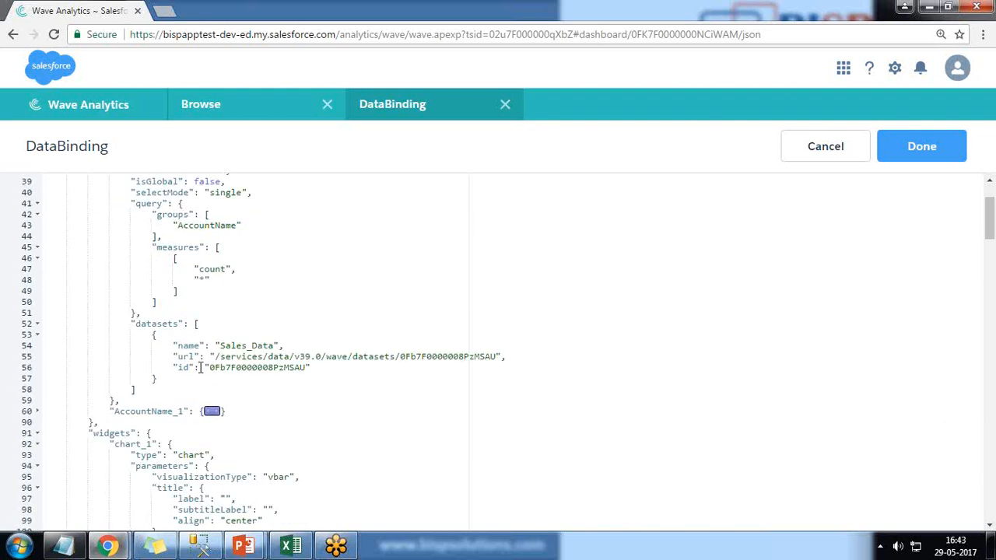
{"action": "scroll", "scroll_direction": "down", "scroll_amount": 3}
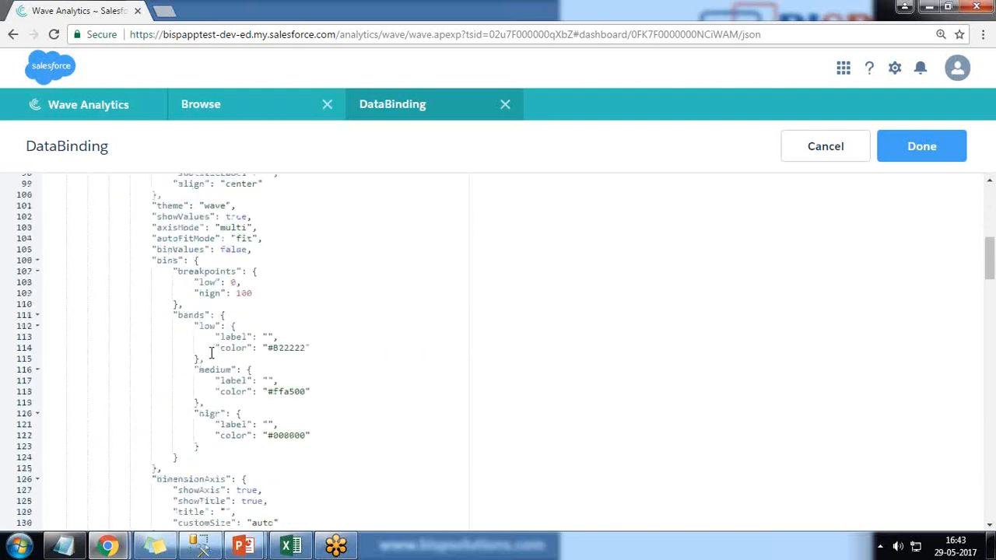
{"action": "scroll", "scroll_direction": "down", "scroll_amount": 3}
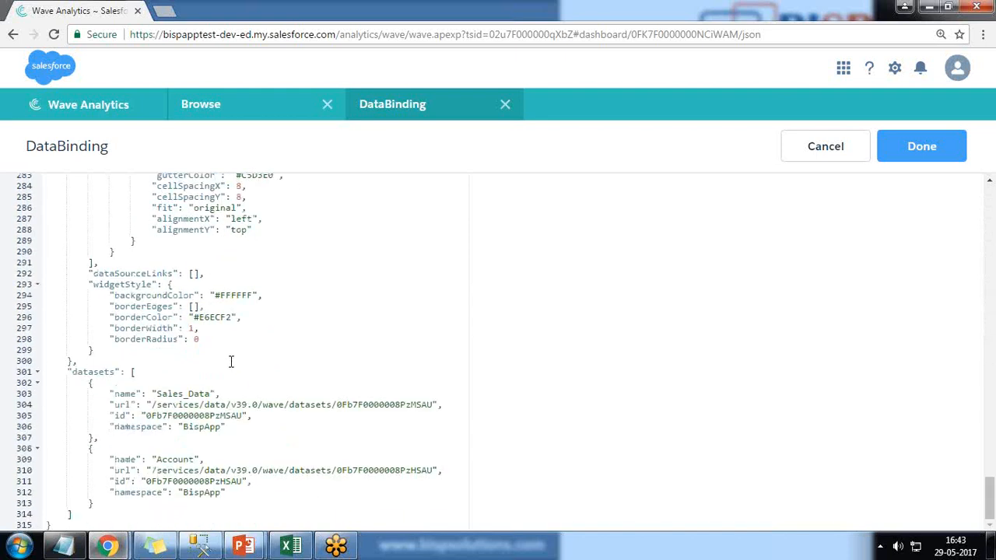
{"action": "left_click_drag", "start_coordinate": [91, 448], "coordinate": [111, 503]}
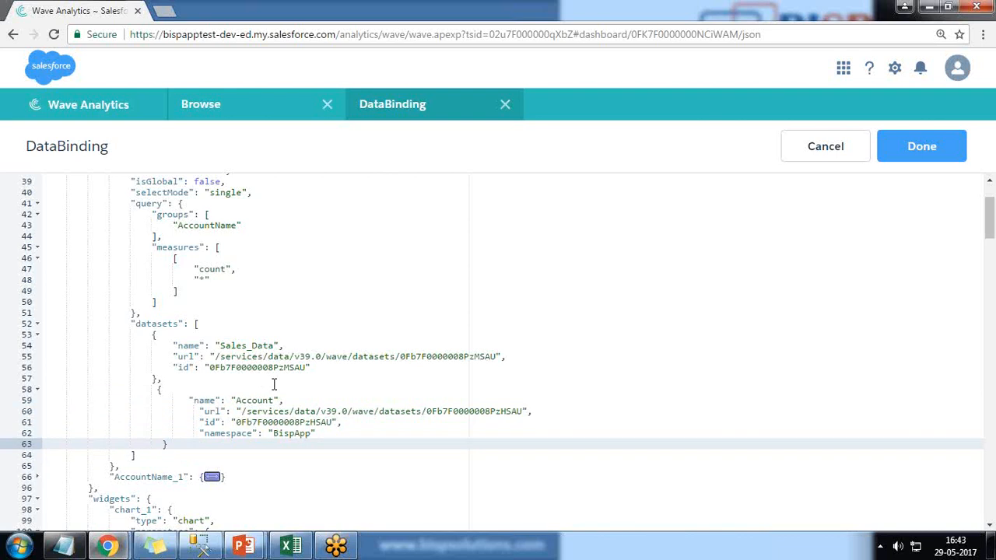
{"action": "scroll", "scroll_direction": "up", "scroll_amount": 3}
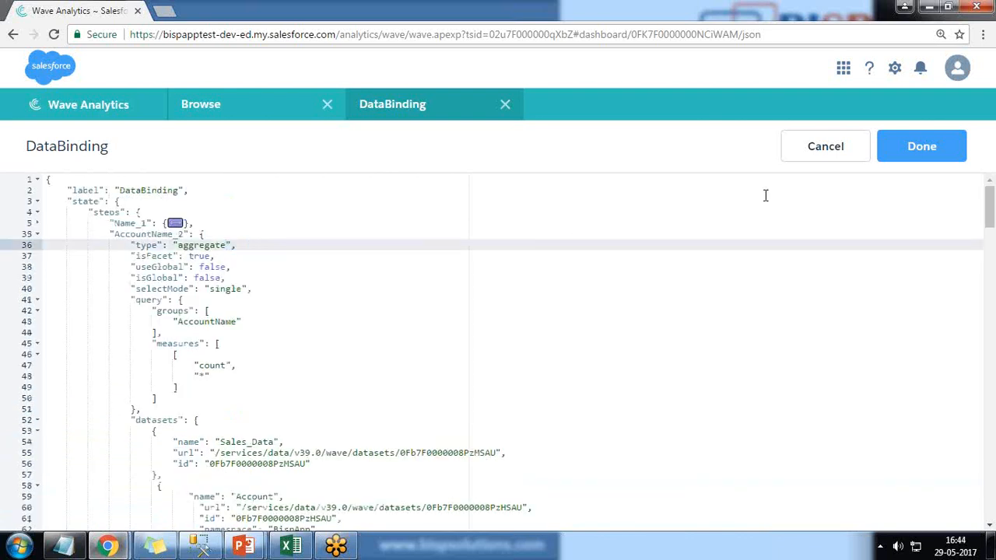
{"action": "mouse_move", "coordinate": [921, 146]}
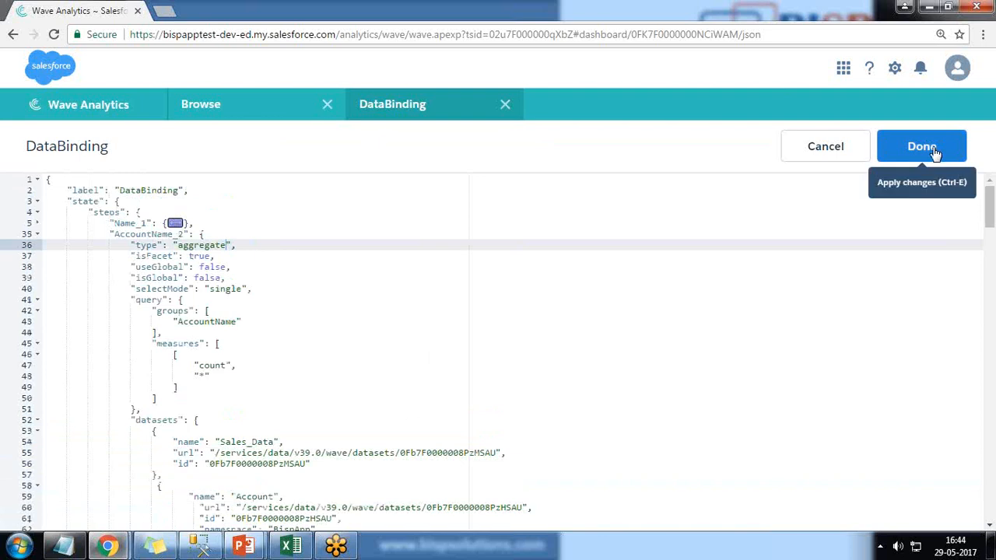
Attempt to apply the JSON, dismiss the Invalid JSON error and locate the Sales_Data dataset entry
{"action": "left_click", "coordinate": [921, 146]}
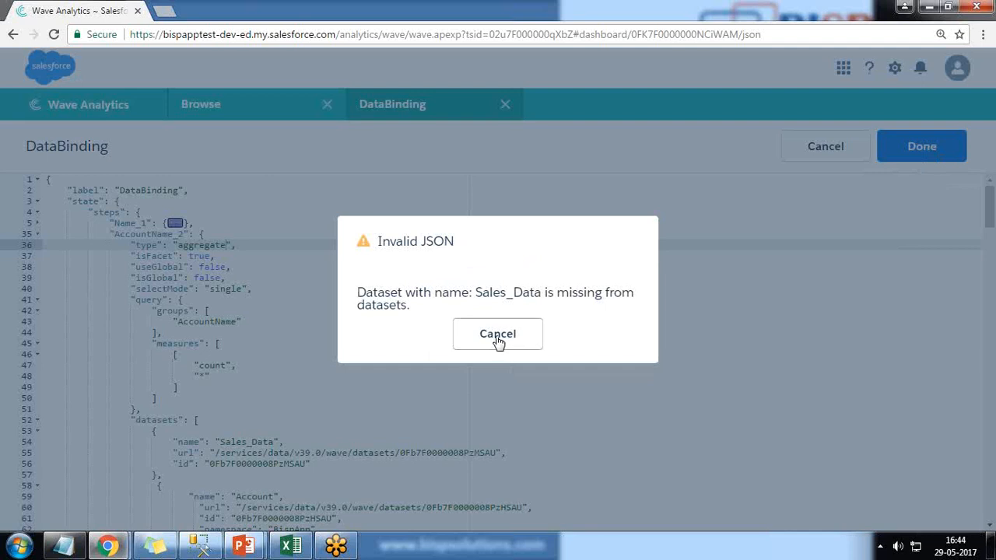
{"action": "left_click", "coordinate": [498, 333]}
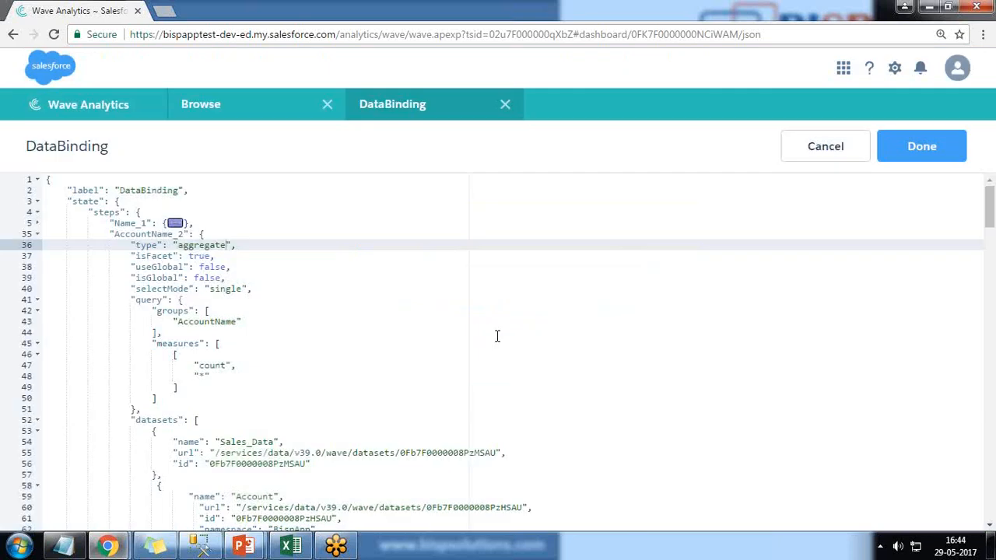
{"action": "scroll", "scroll_direction": "down", "scroll_amount": 3}
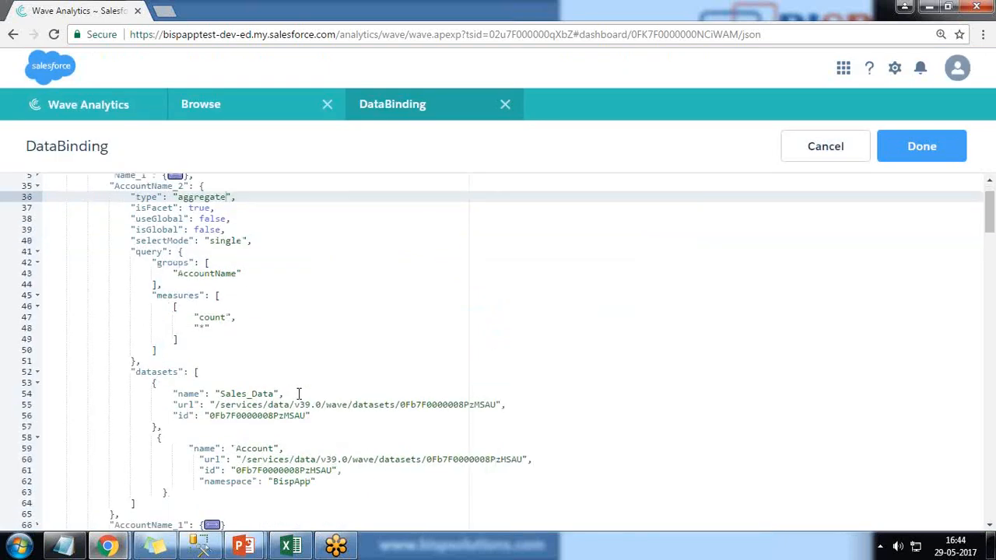
{"action": "scroll", "scroll_direction": "down", "scroll_amount": 3}
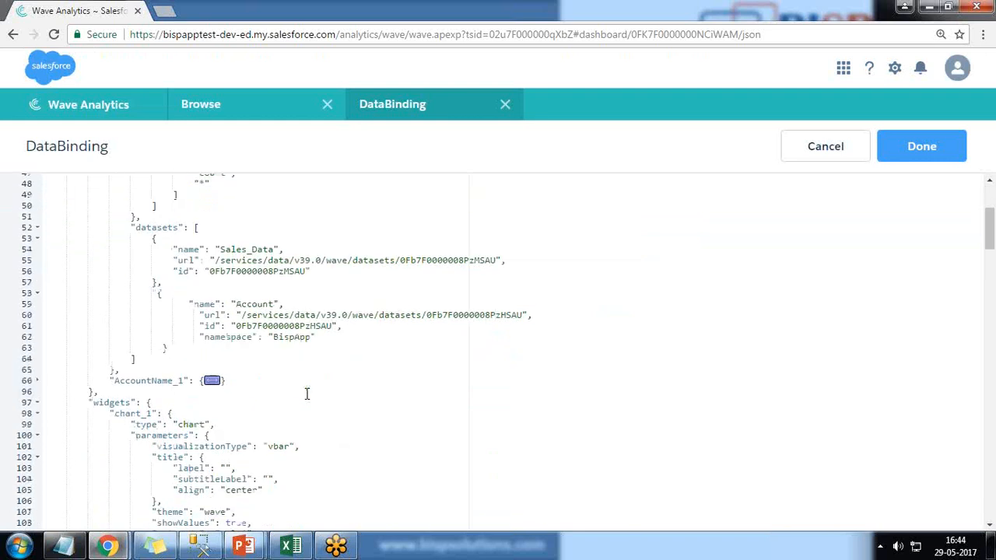
{"action": "scroll", "scroll_direction": "down", "scroll_amount": 3}
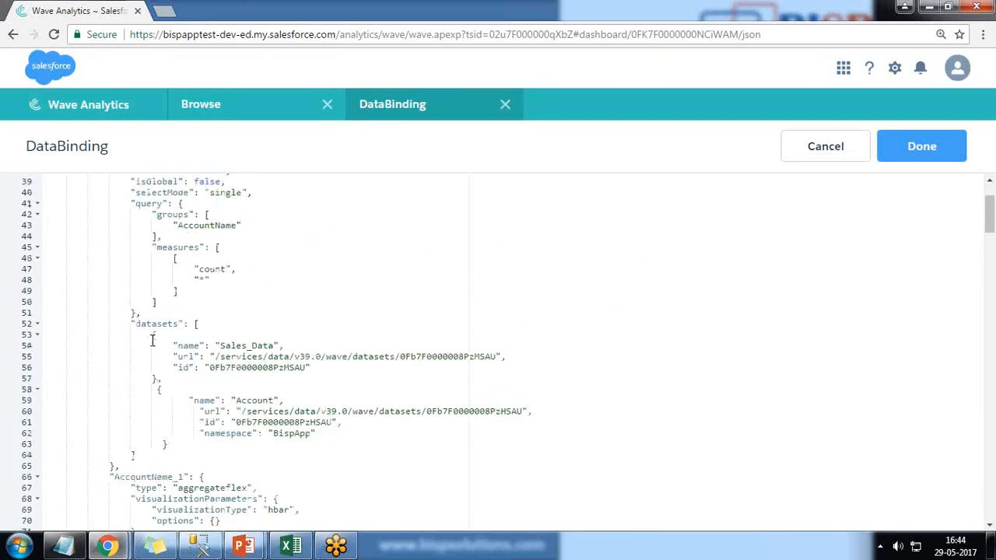
Reuse the "namespace": "BispApp" setting on the Sales_Data entry and apply the corrected JSON
{"action": "left_click_drag", "start_coordinate": [168, 346], "coordinate": [155, 380]}
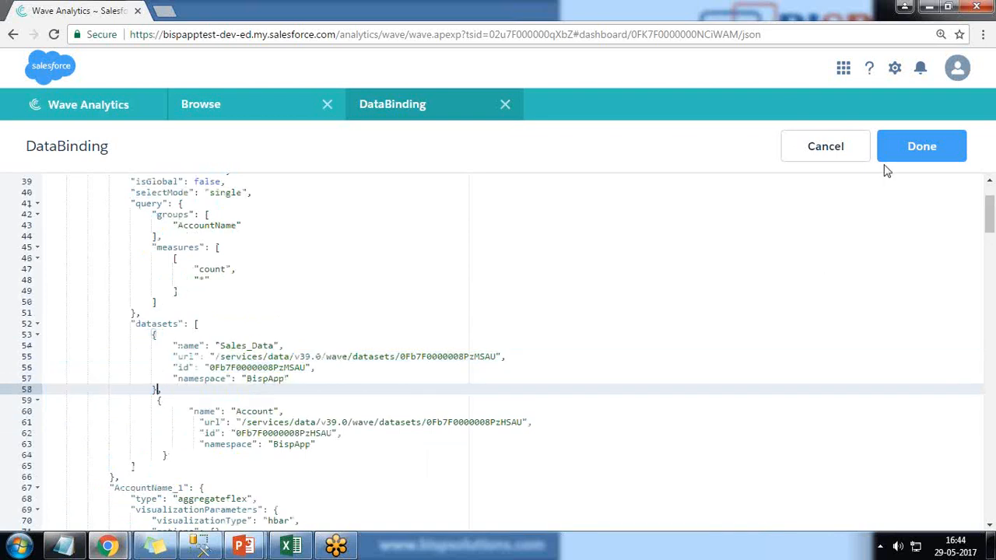
{"action": "mouse_move", "coordinate": [980, 375]}
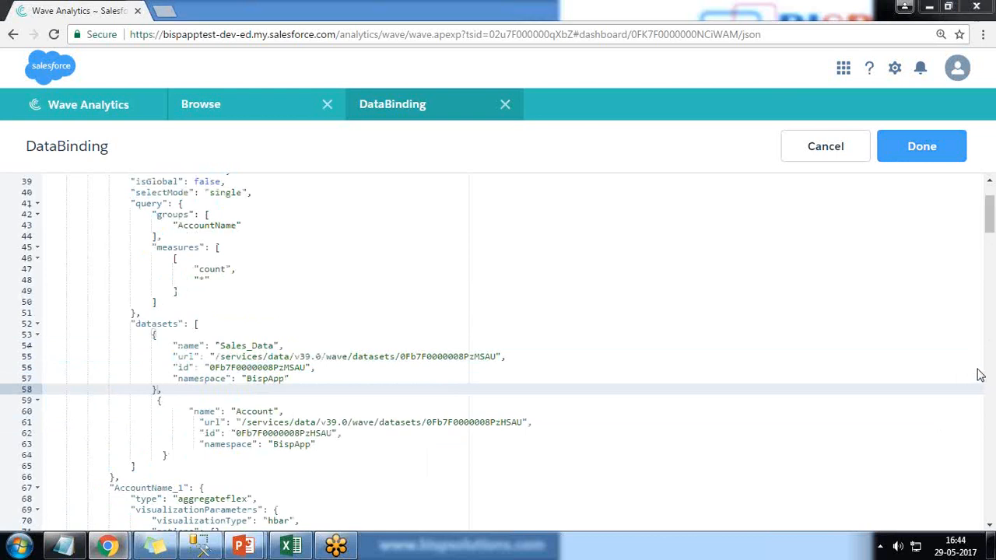
{"action": "left_click", "coordinate": [921, 147]}
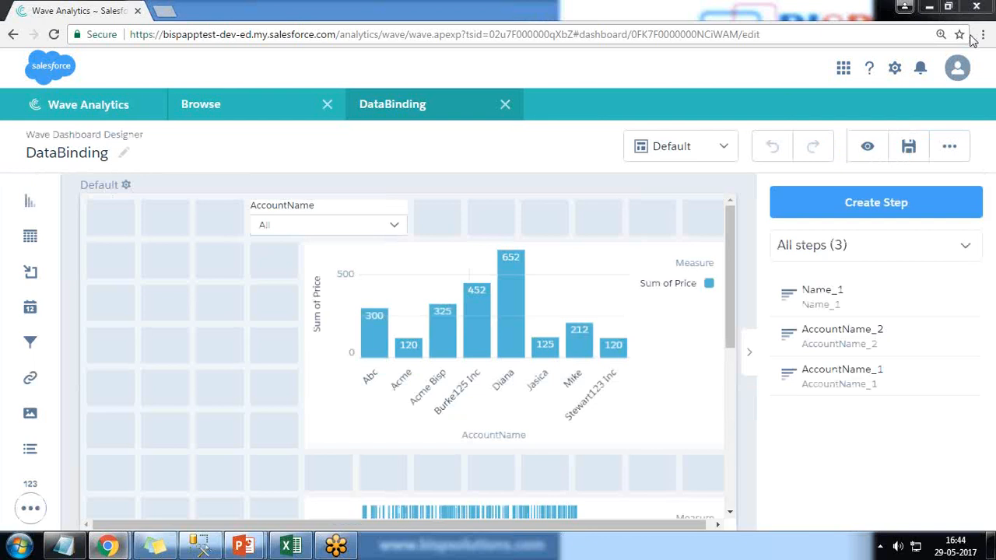
{"action": "mouse_move", "coordinate": [867, 146]}
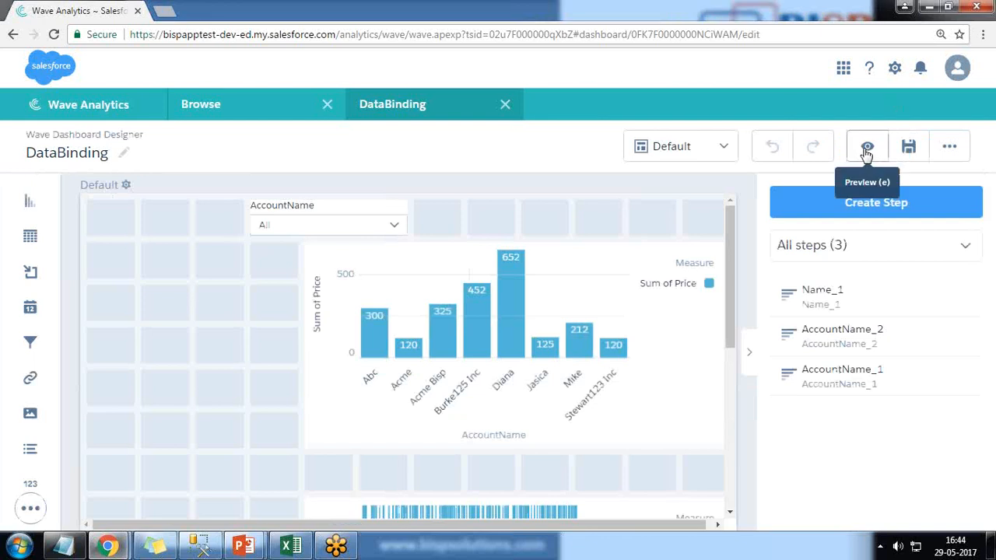
Preview the DataBinding dashboard and pick Acme in the AccountName list to test chart filtering
{"action": "left_click", "coordinate": [868, 146]}
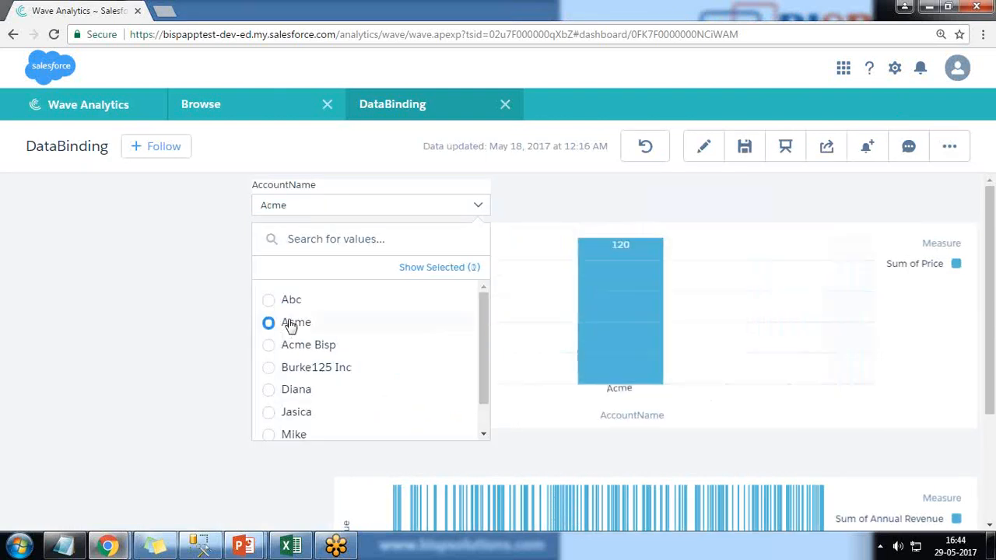
{"action": "scroll", "scroll_direction": "down", "scroll_amount": 3}
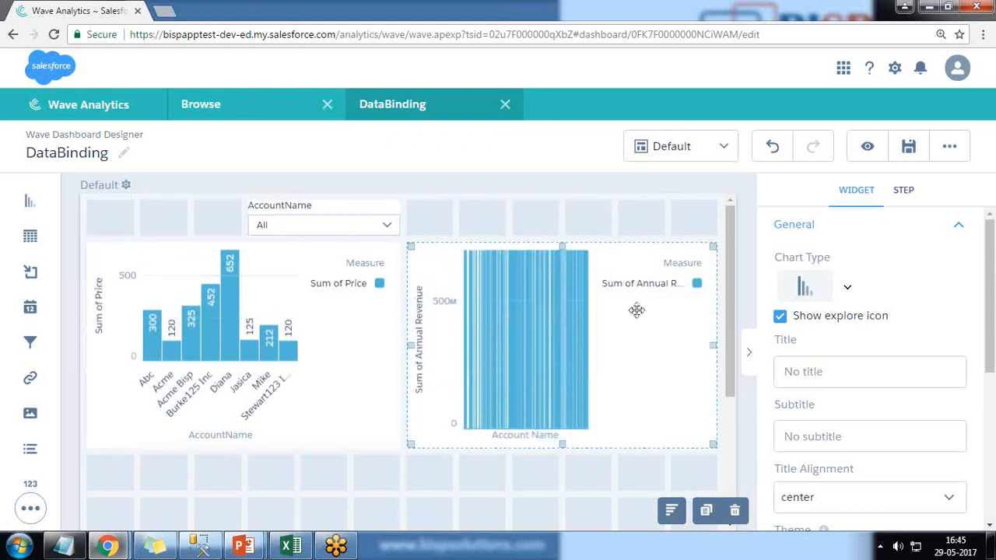
Uncheck Show legend on the Annual Revenue and Sum of Price charts in Widget properties
{"action": "scroll", "scroll_direction": "down", "scroll_amount": 3}
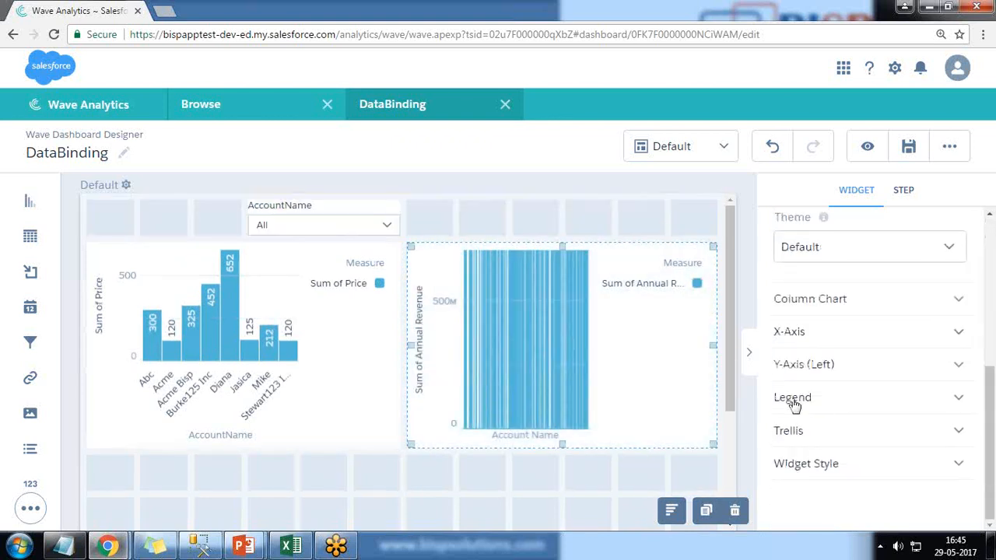
{"action": "left_click", "coordinate": [792, 397]}
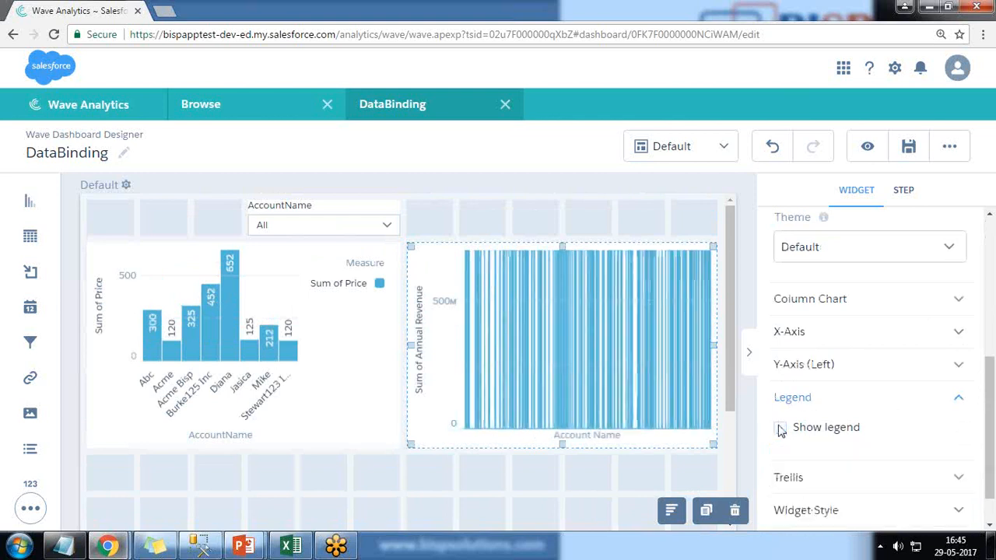
{"action": "left_click", "coordinate": [780, 427]}
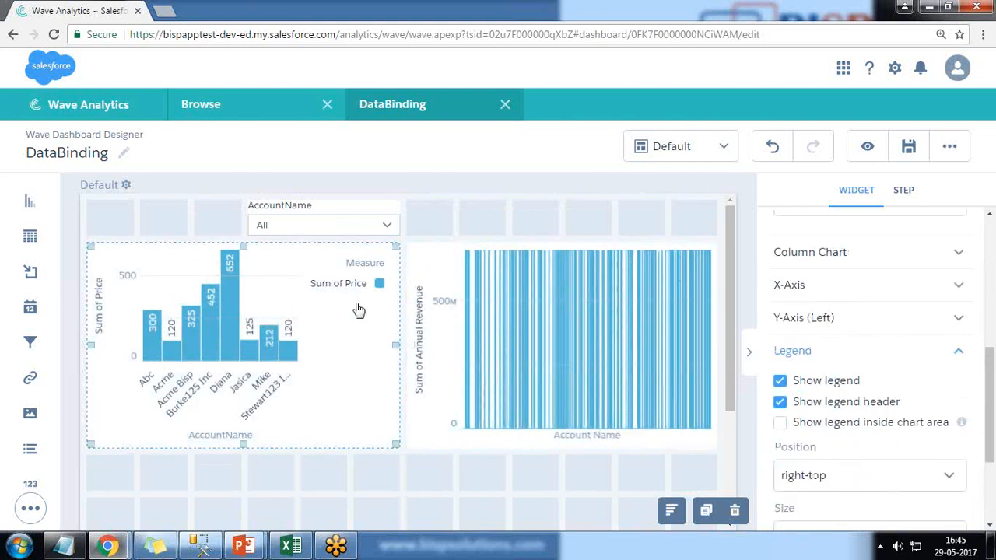
{"action": "left_click", "coordinate": [780, 380]}
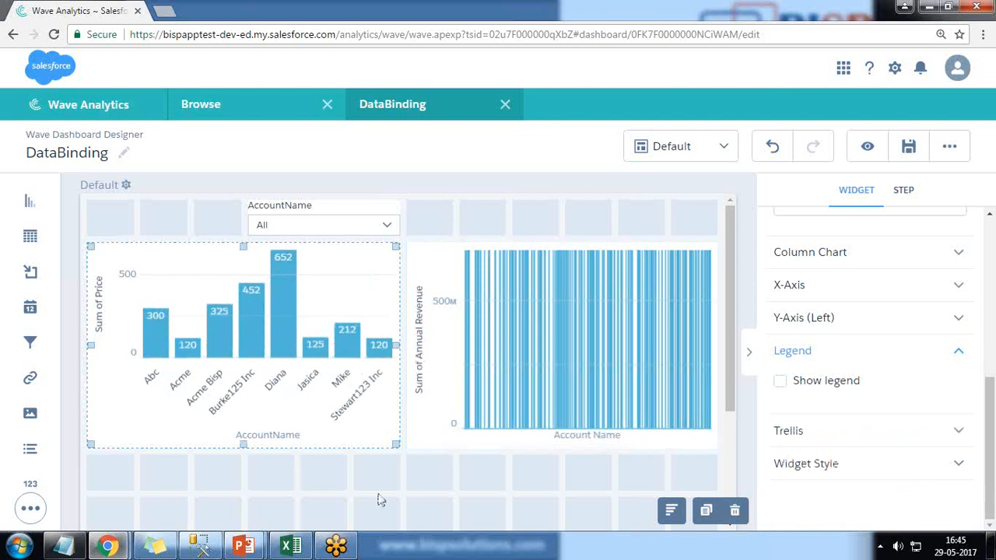
{"action": "mouse_move", "coordinate": [367, 196]}
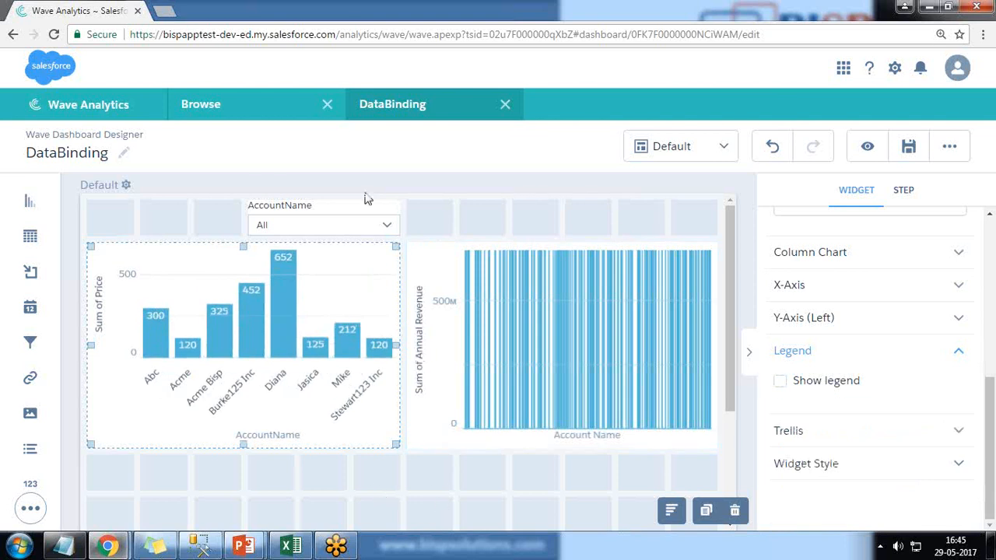
{"action": "left_click", "coordinate": [311, 34]}
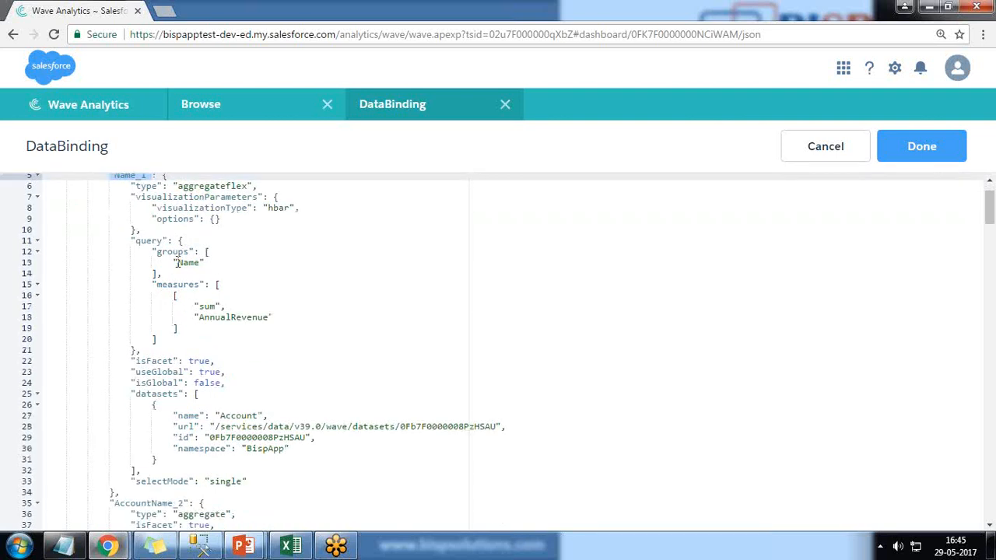
Replace Name_1's groups array with "filters": [["Name", "{{column()}}"]] in the dashboard JSON
{"action": "double_click", "coordinate": [188, 261]}
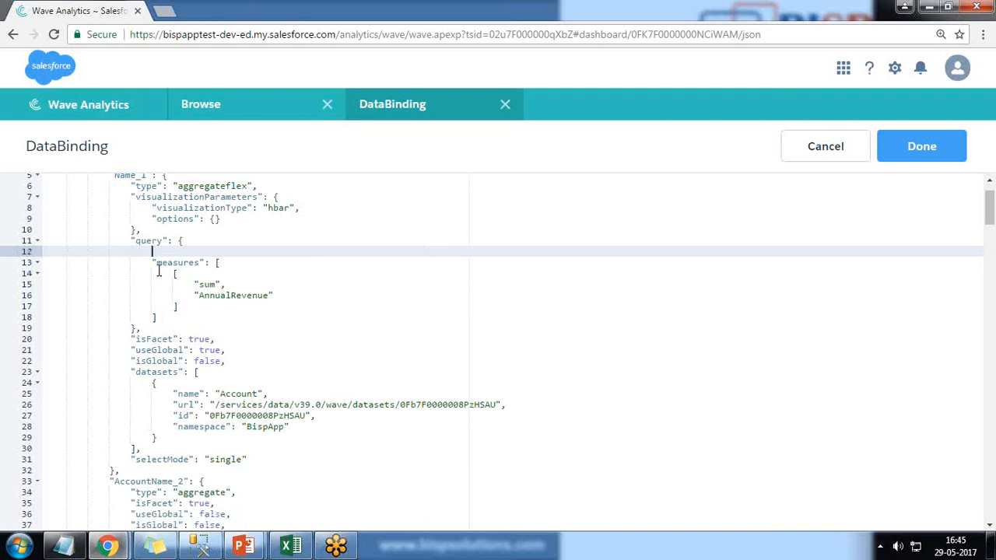
{"action": "type", "text": "\"filters\":"}
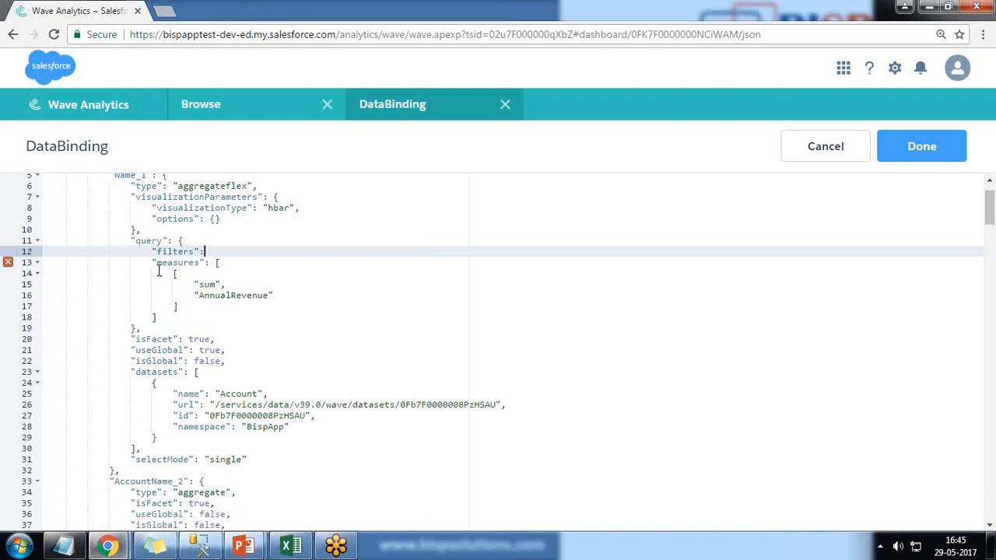
{"action": "type", "text": "[]"}
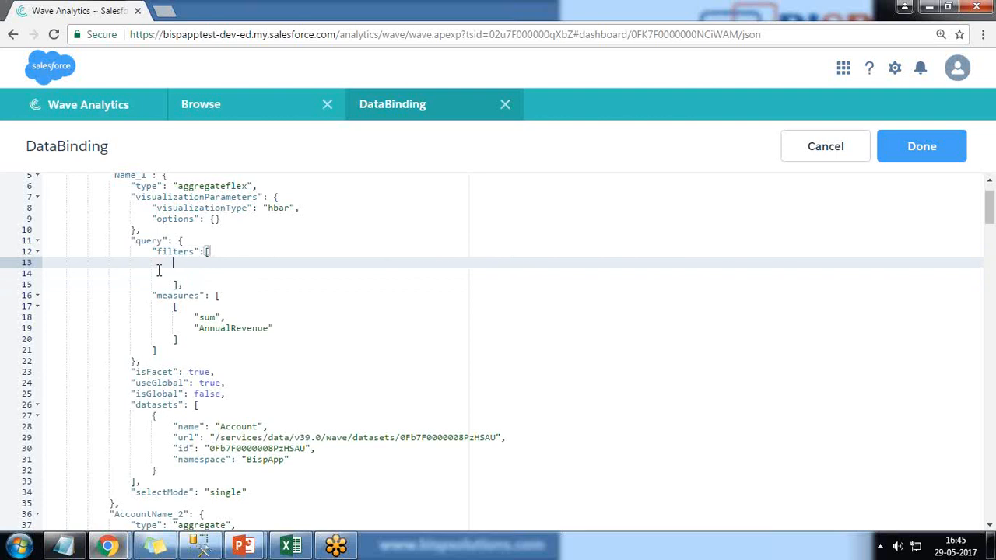
{"action": "type", "text": "\"Name\""}
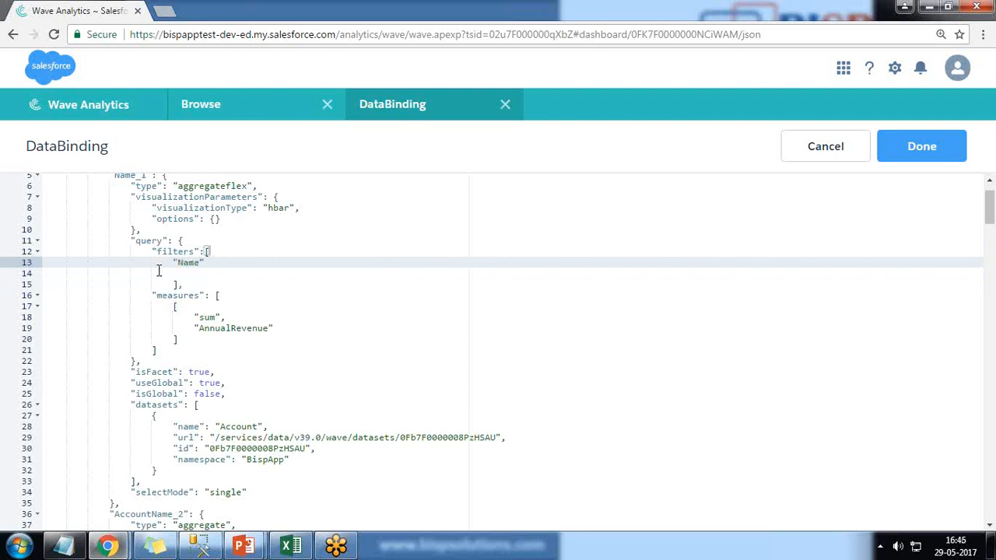
{"action": "type", "text": ",\"{{column"}
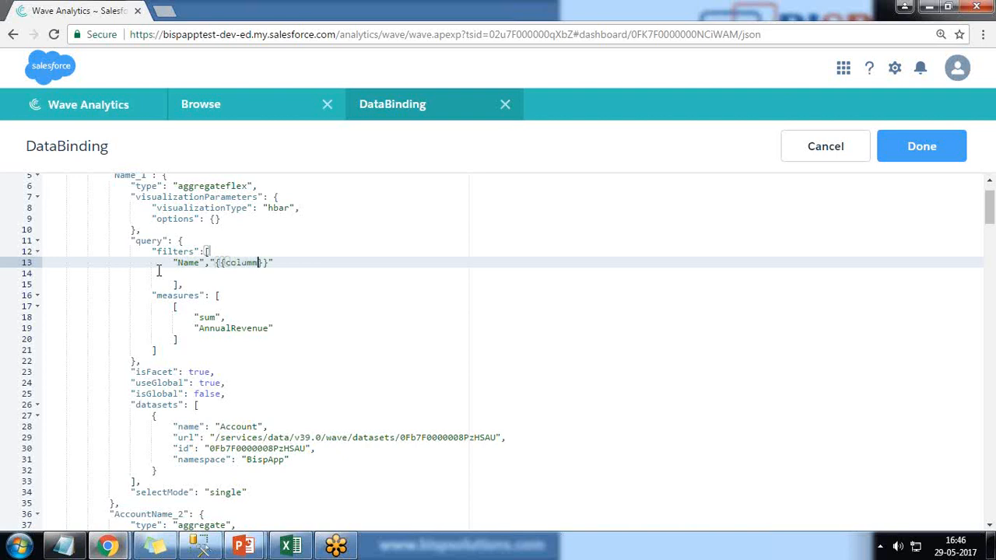
{"action": "type", "text": "()"}
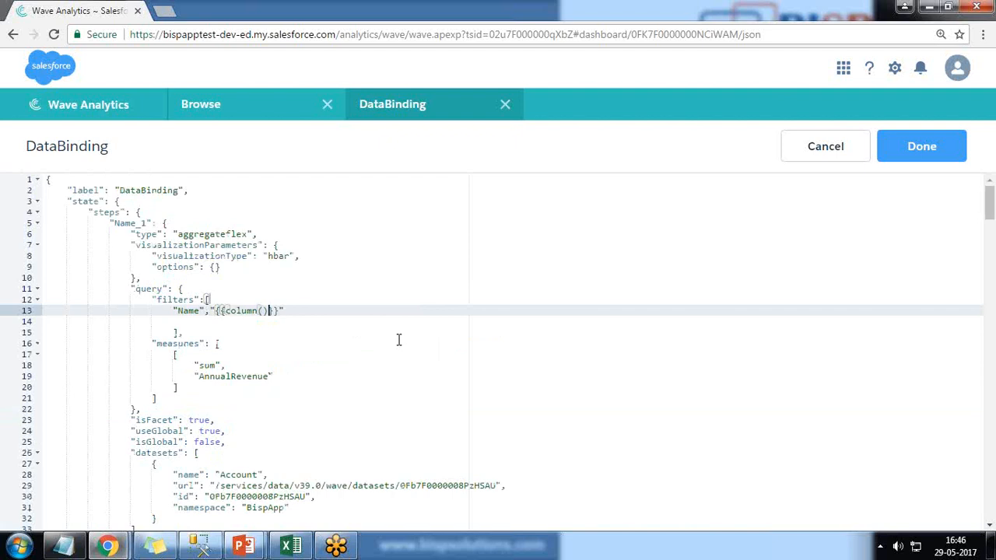
Make the column expression read AccountName_2.selection as its source with a column list argument
{"action": "type", "text": "AccountName_2"}
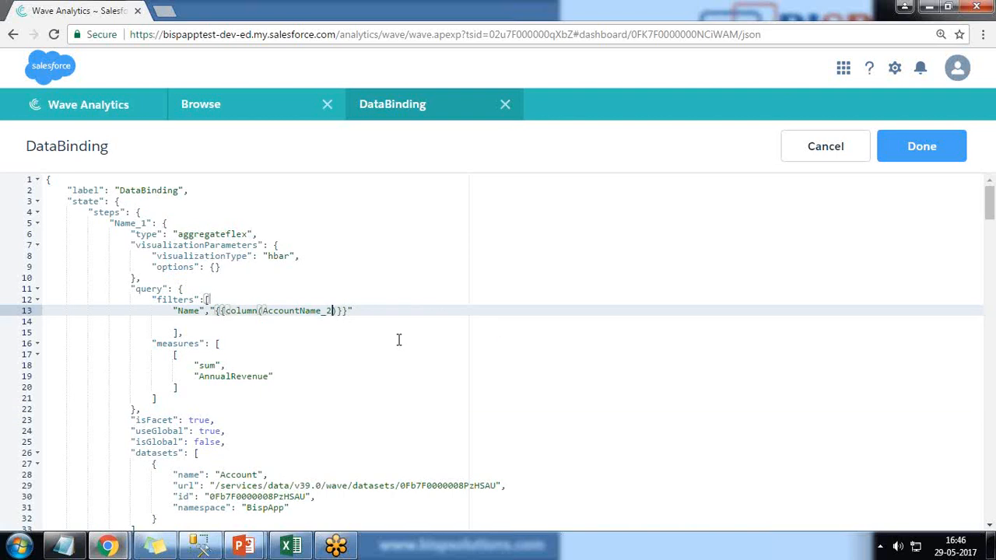
{"action": "type", "text": ".s"}
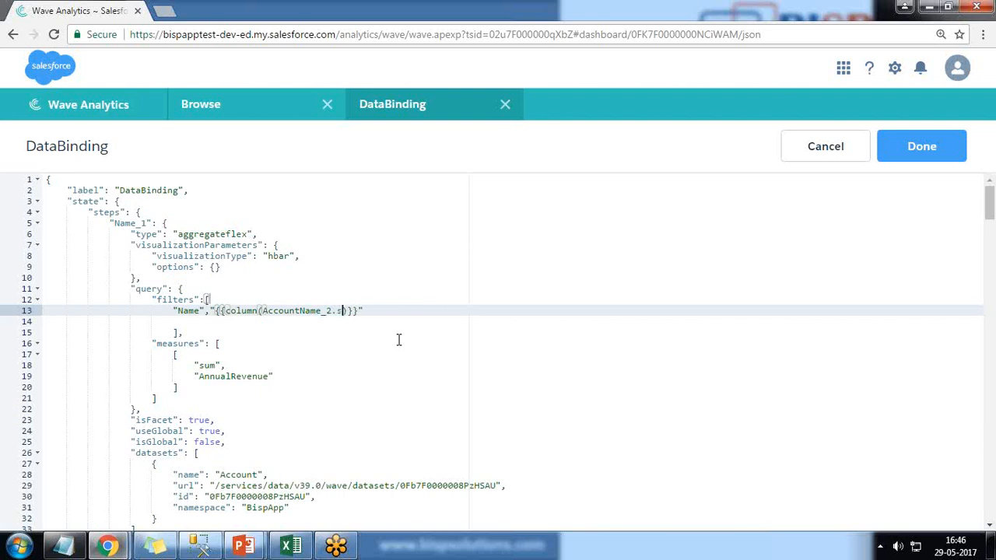
{"action": "type", "text": "electionh"}
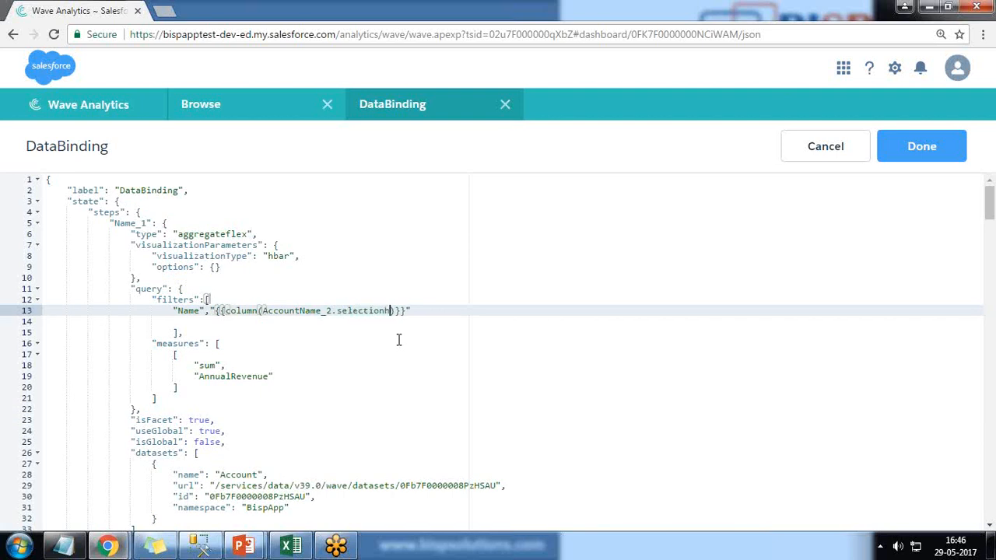
{"action": "type", "text": ","}
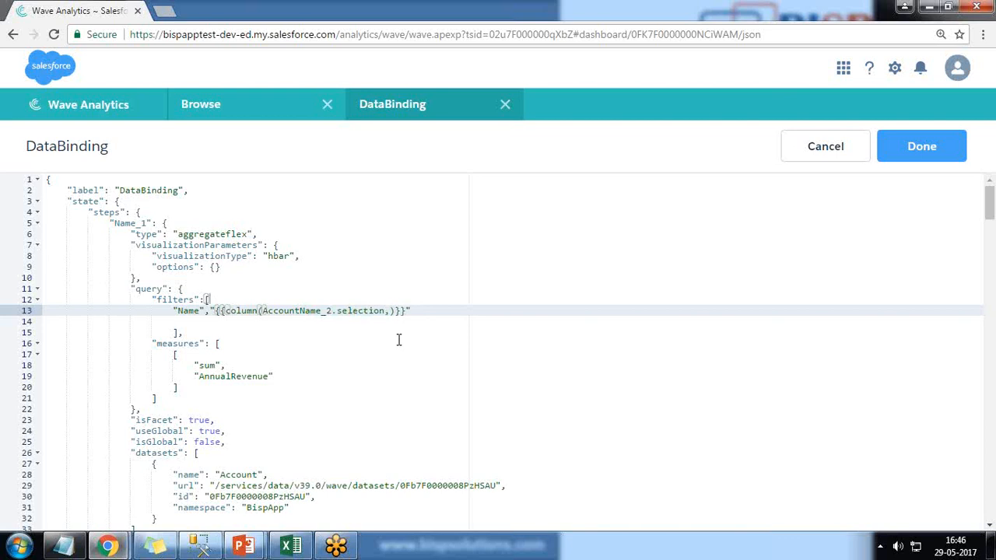
{"action": "type", "text": "["}
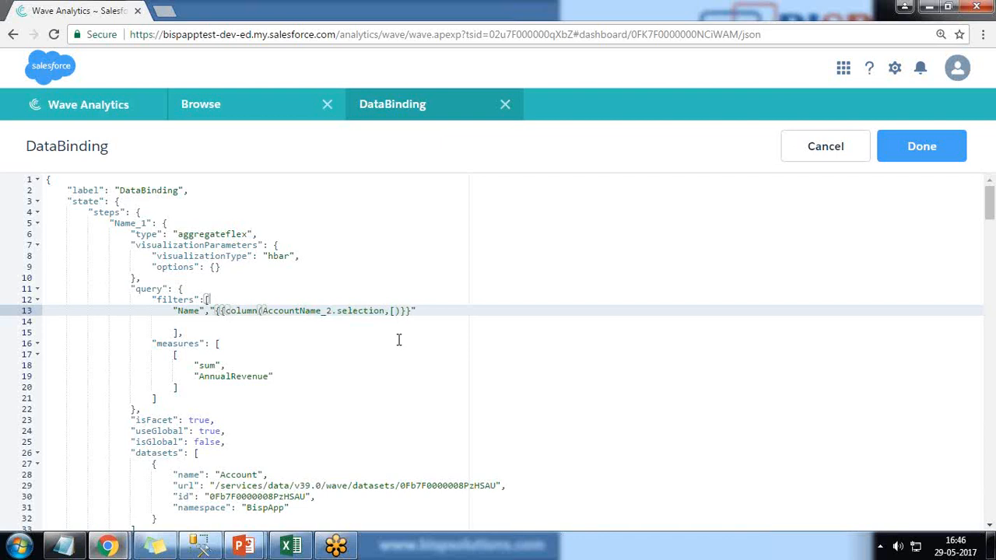
{"action": "type", "text": "'"}
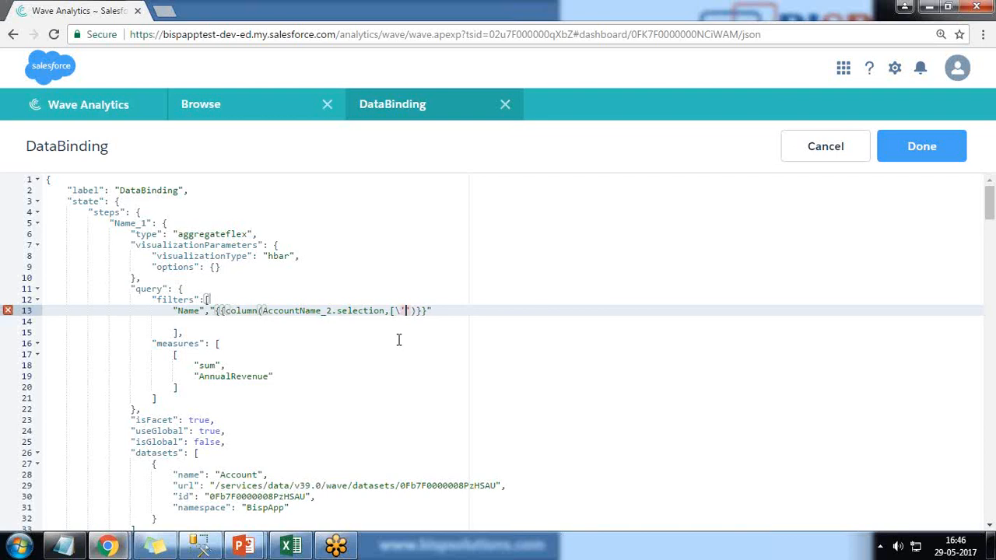
{"action": "scroll", "scroll_direction": "down", "scroll_amount": 3}
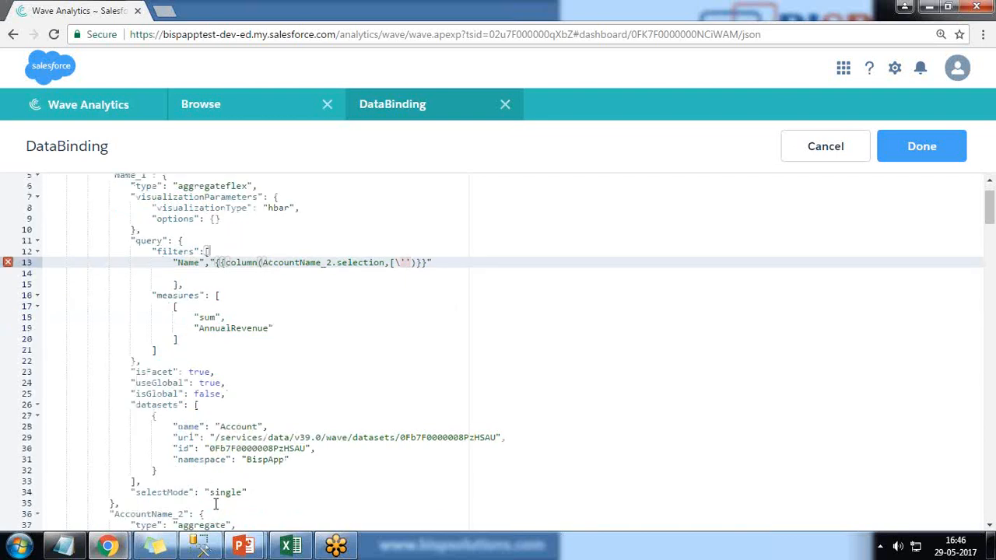
{"action": "scroll", "scroll_direction": "down", "scroll_amount": 3}
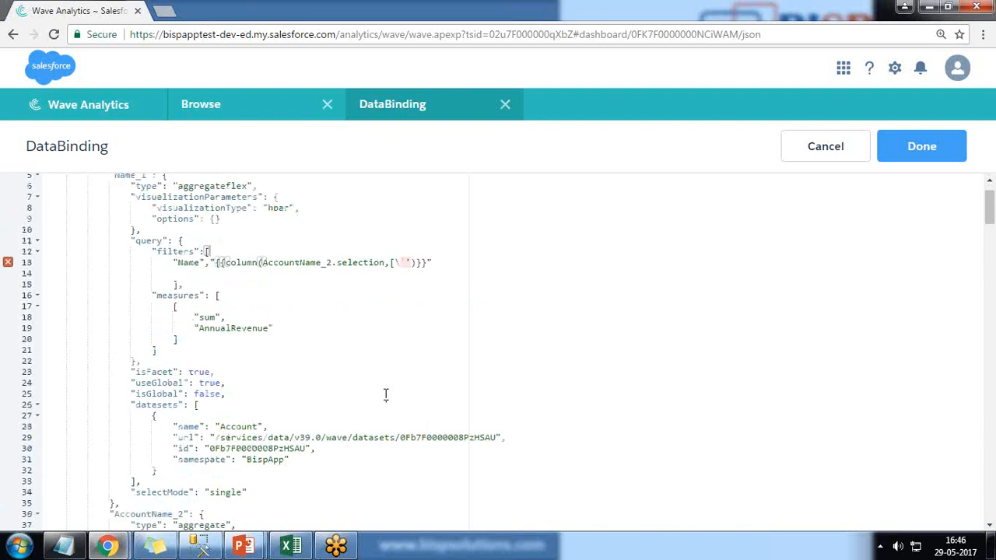
Complete the binding as {{column(AccountName_2.selection,["AccountName"]).asObject()}}
{"action": "type", "text": "AccountName\""}
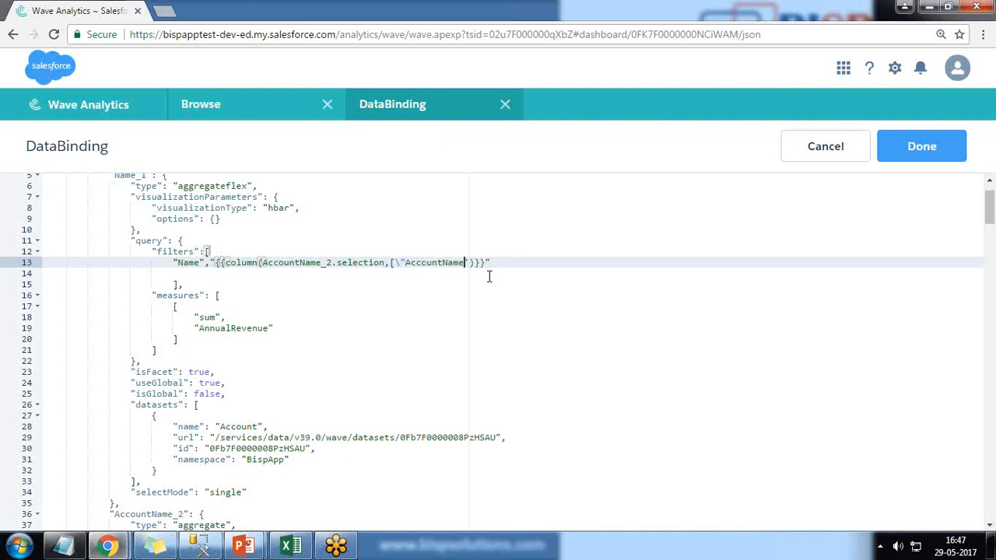
{"action": "type", "text": "\\\""}
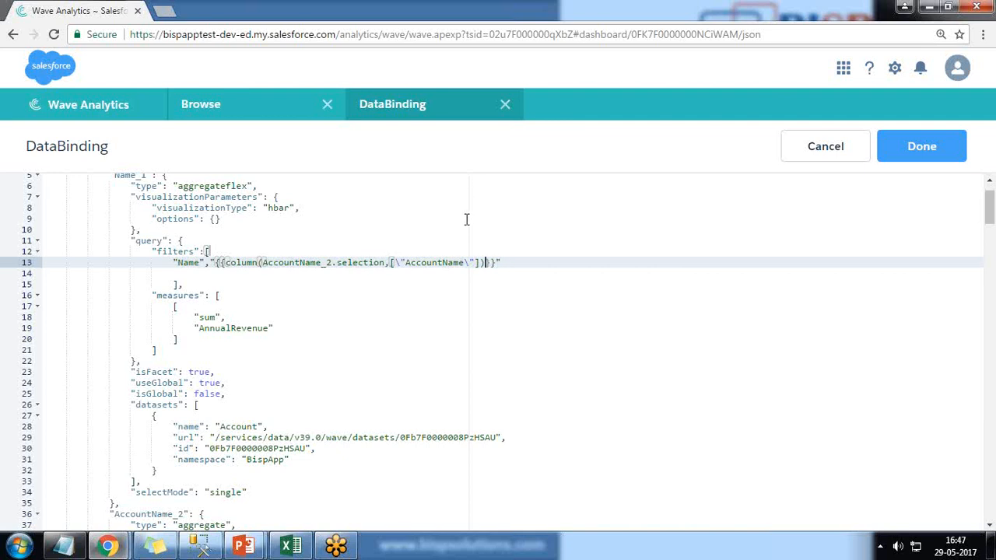
{"action": "type", "text": ".asO"}
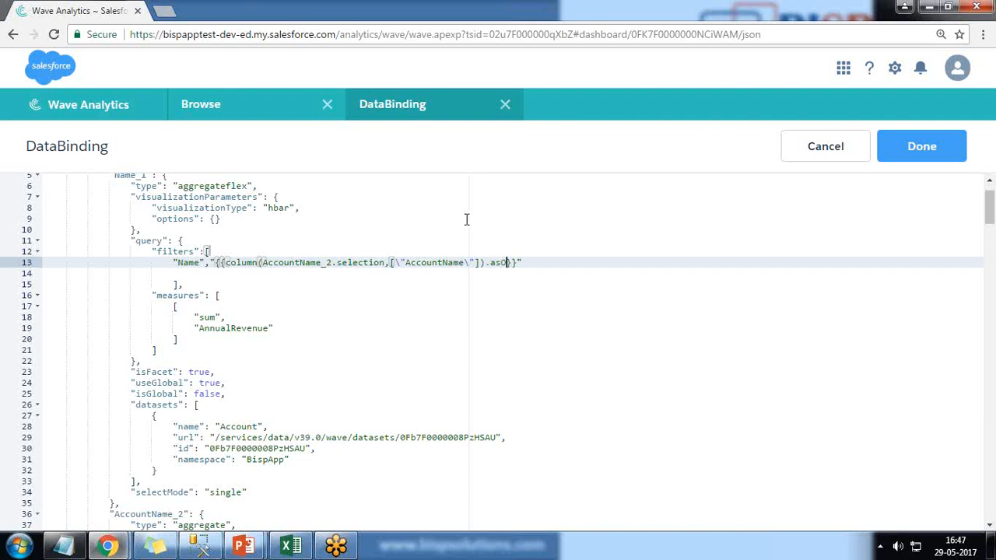
{"action": "type", "text": "bject"}
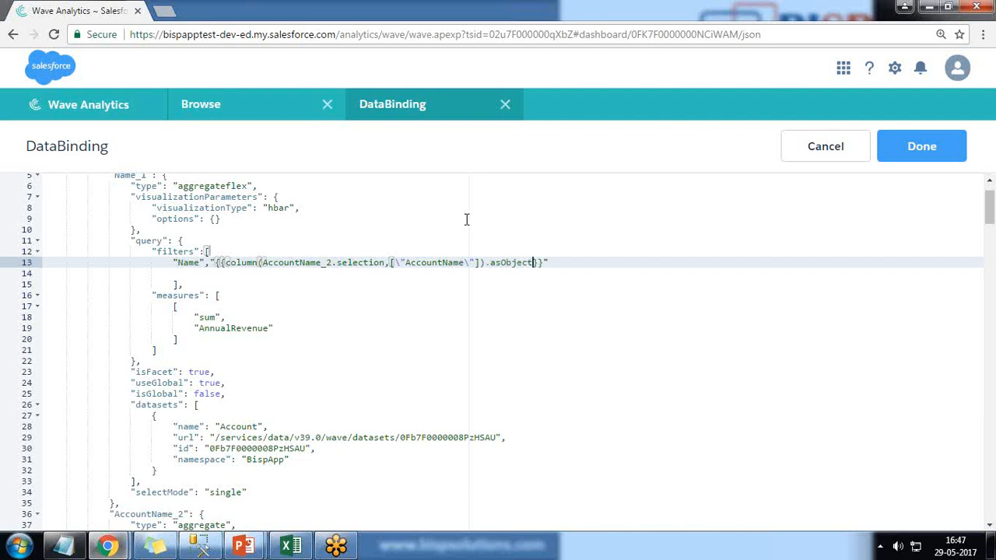
{"action": "type", "text": "()"}
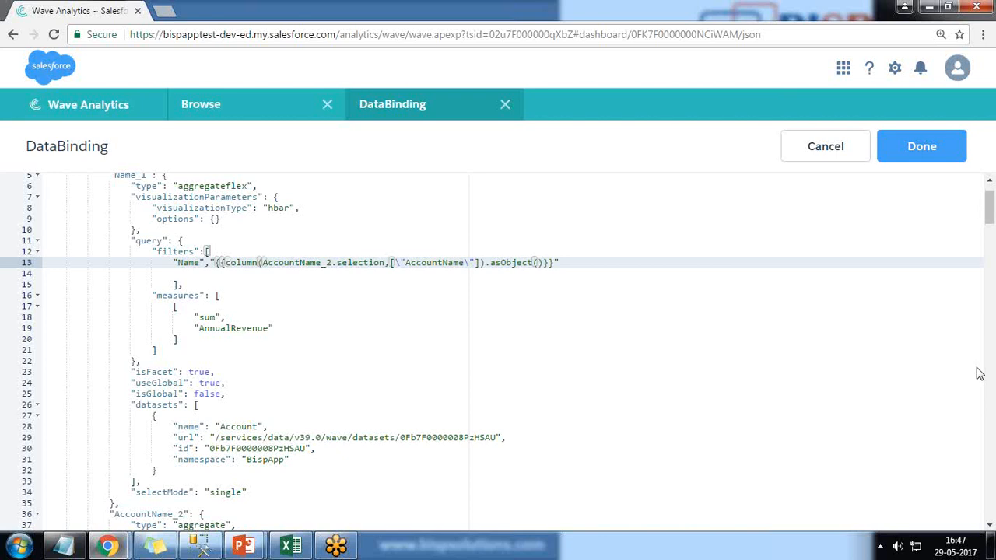
{"action": "left_click", "coordinate": [922, 147]}
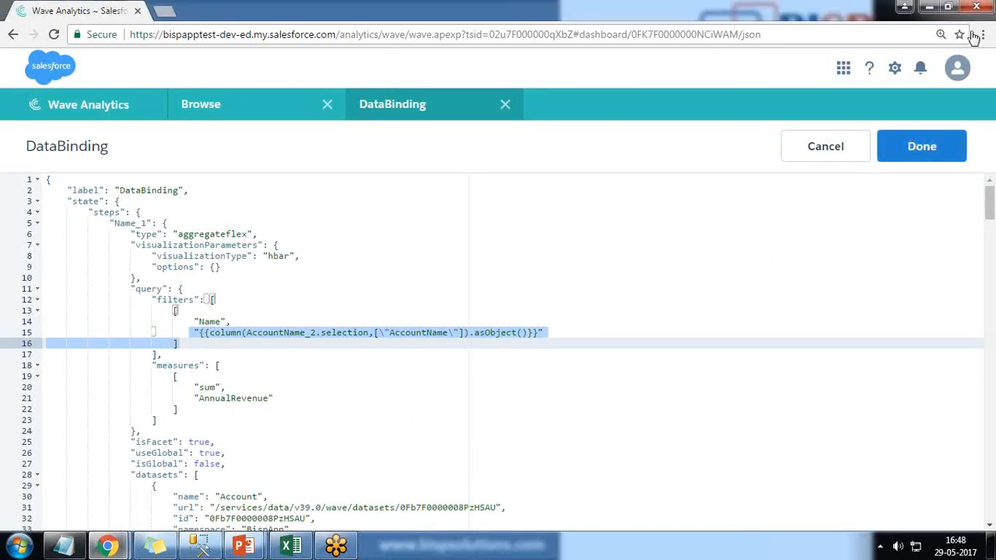
Apply the binding JSON and save the DataBinding dashboard from the designer
{"action": "left_click", "coordinate": [922, 147]}
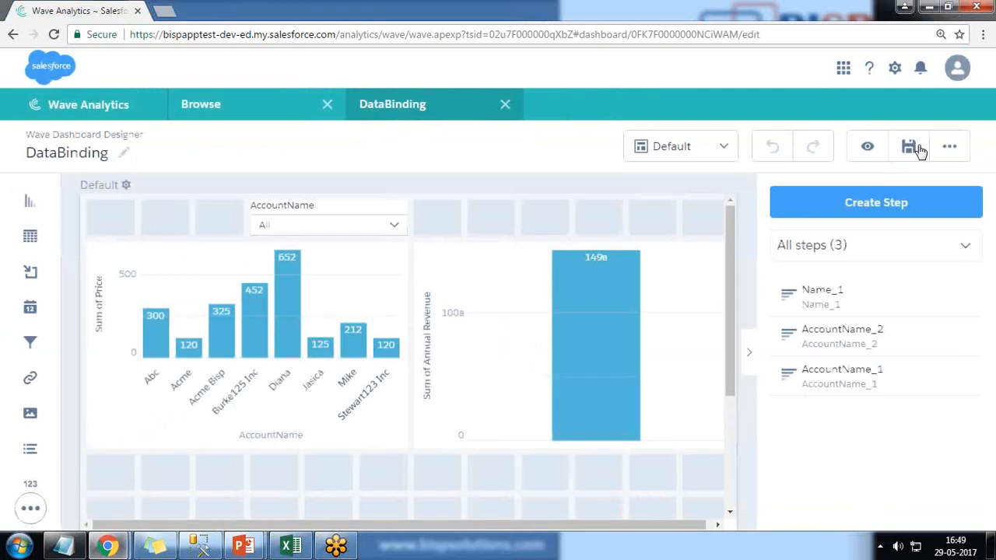
{"action": "left_click", "coordinate": [551, 327]}
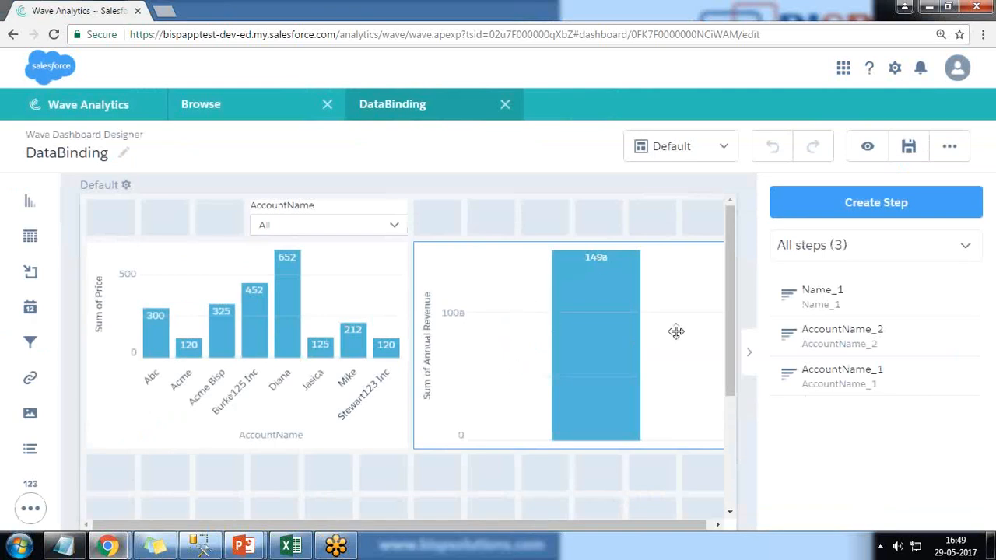
{"action": "mouse_move", "coordinate": [604, 277]}
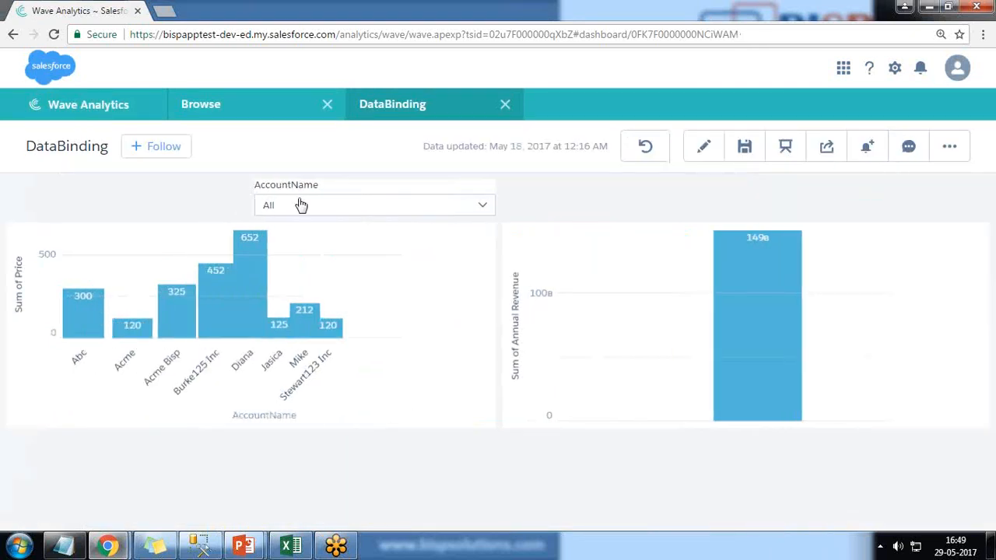
Choose Abc then Acme in the AccountName list, confirming both charts filter to Acme (revenue 2,000,000)
{"action": "left_click", "coordinate": [374, 205]}
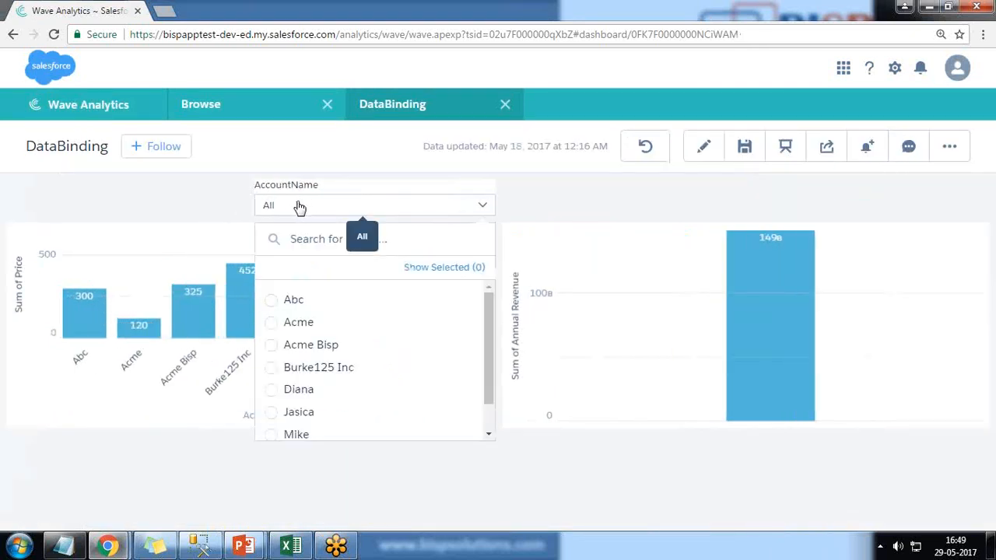
{"action": "left_click", "coordinate": [271, 299]}
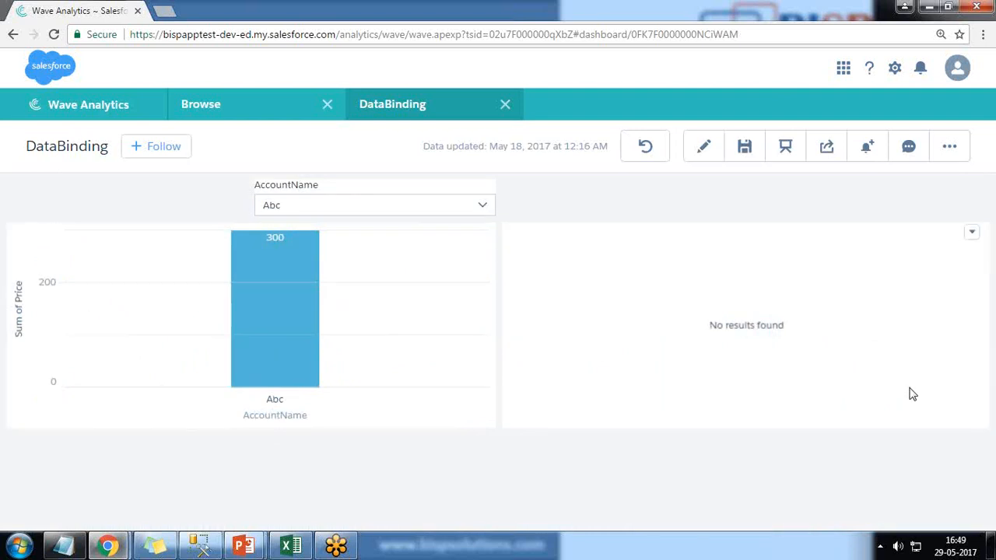
{"action": "mouse_move", "coordinate": [806, 367]}
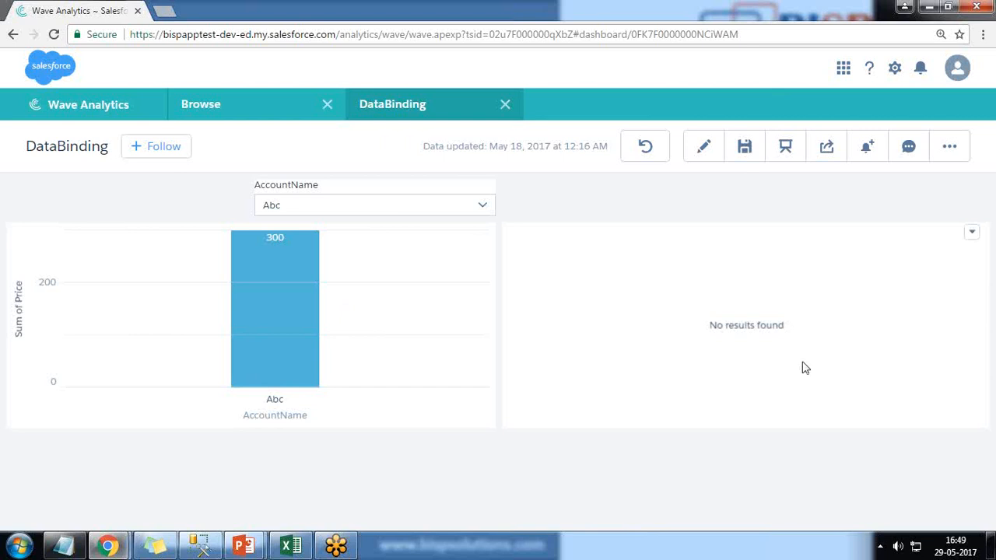
{"action": "left_click", "coordinate": [373, 205]}
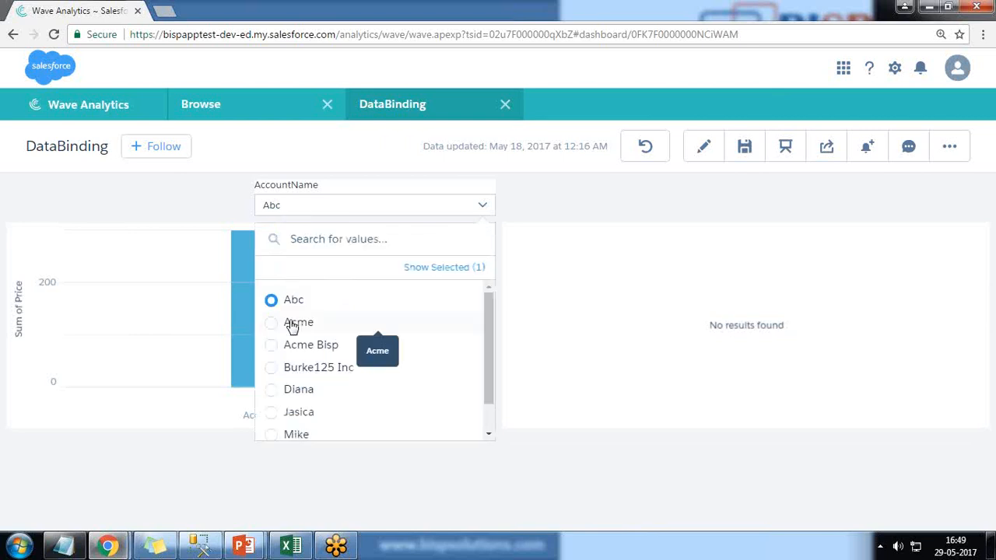
{"action": "left_click", "coordinate": [271, 322]}
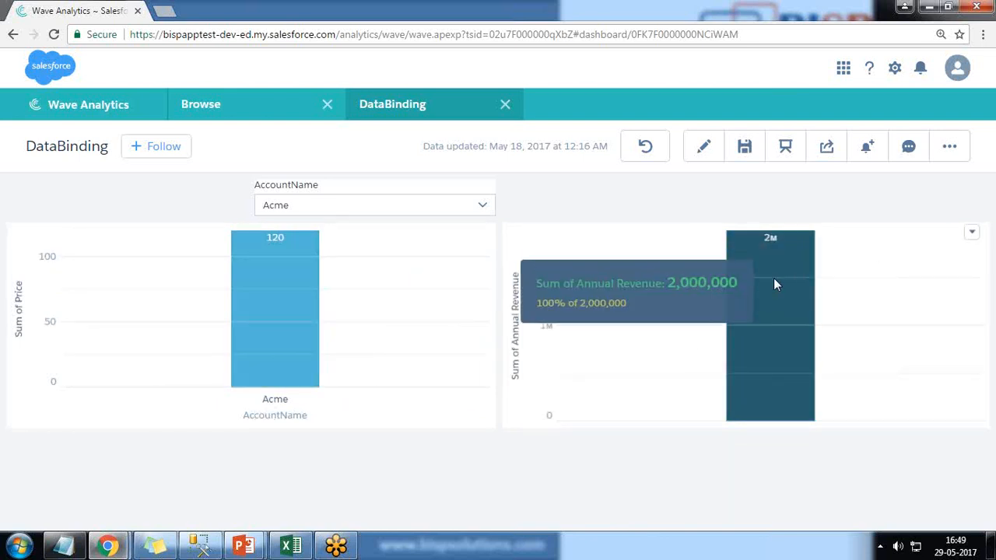
{"action": "mouse_move", "coordinate": [277, 302]}
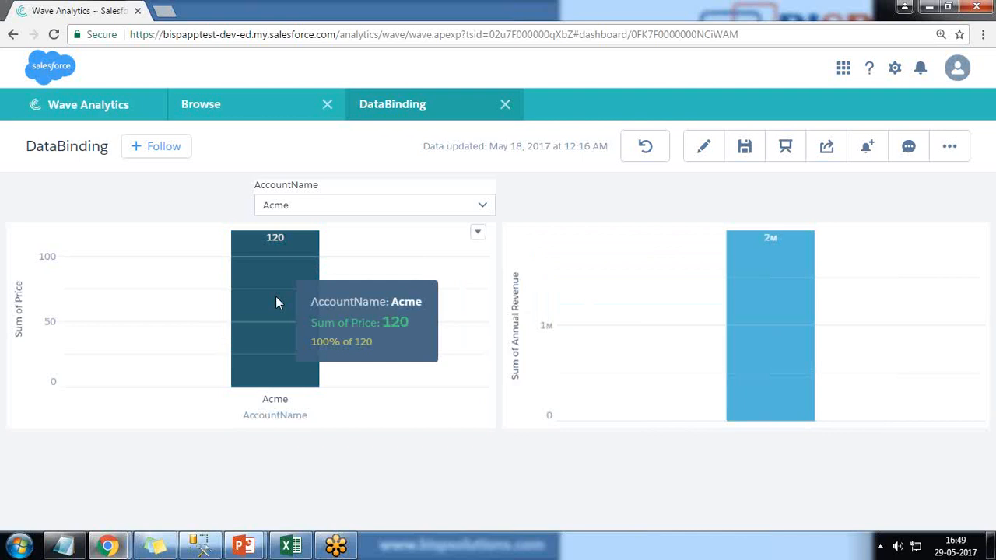
{"action": "mouse_move", "coordinate": [771, 291]}
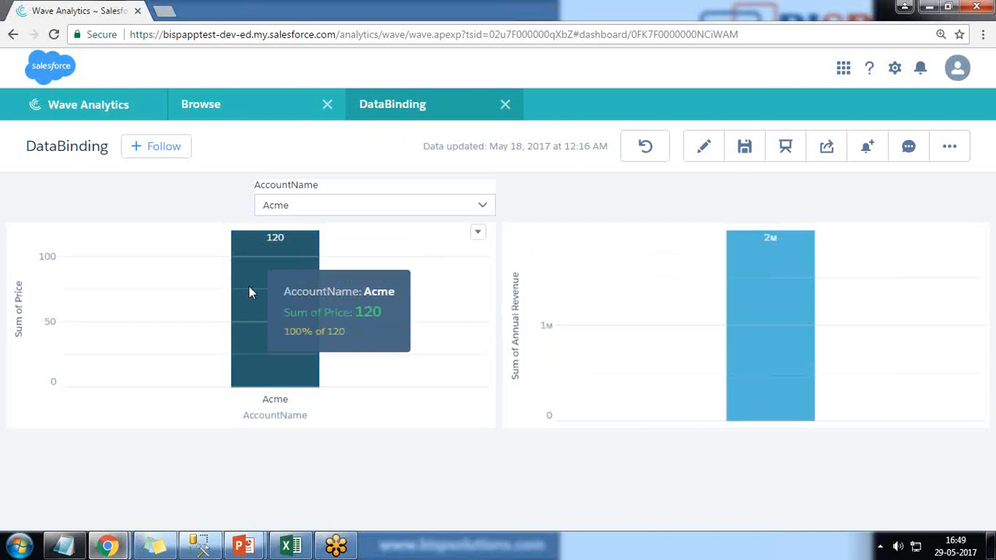
{"action": "mouse_move", "coordinate": [366, 491]}
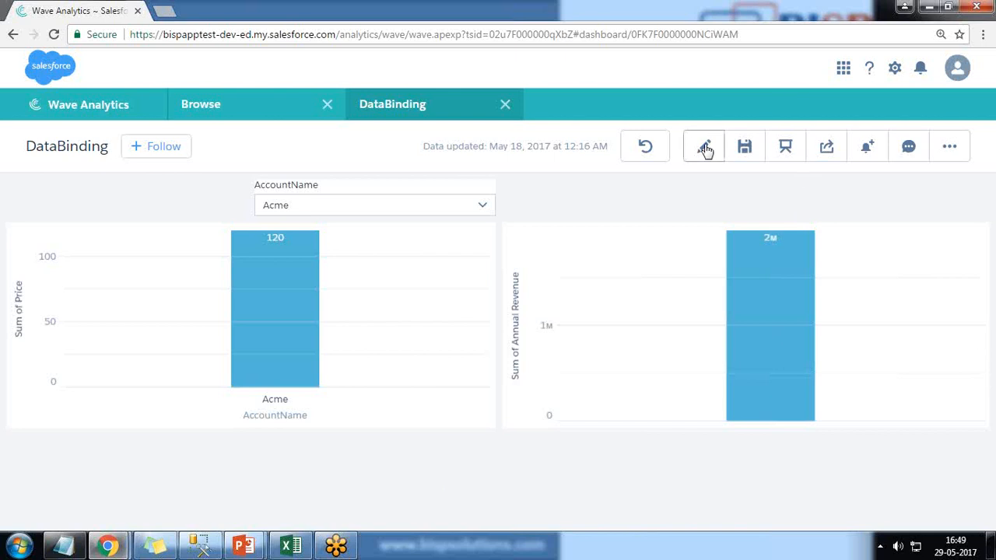
Return to editing the dashboard and reopen its JSON to review the Name filter selection binding
{"action": "left_click", "coordinate": [704, 146]}
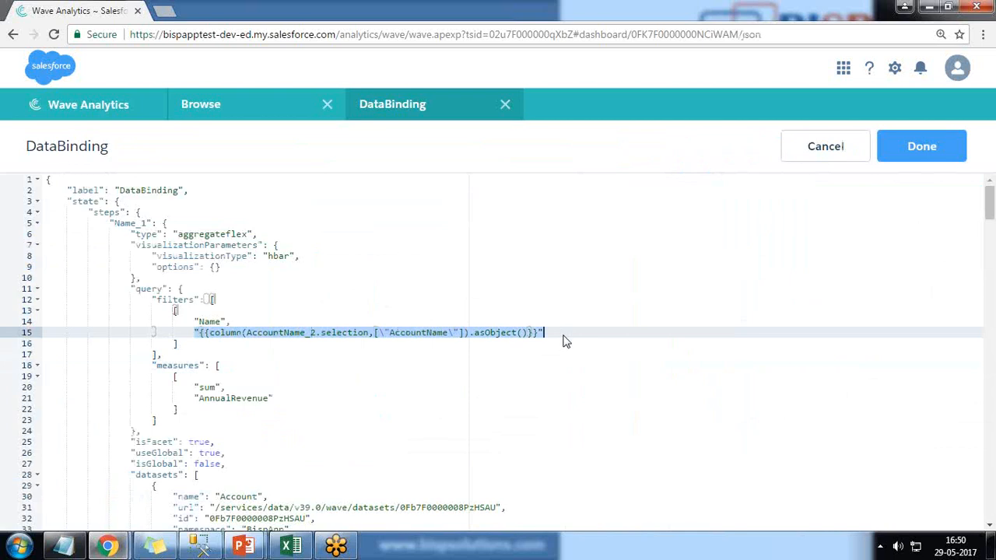
{"action": "mouse_move", "coordinate": [860, 397]}
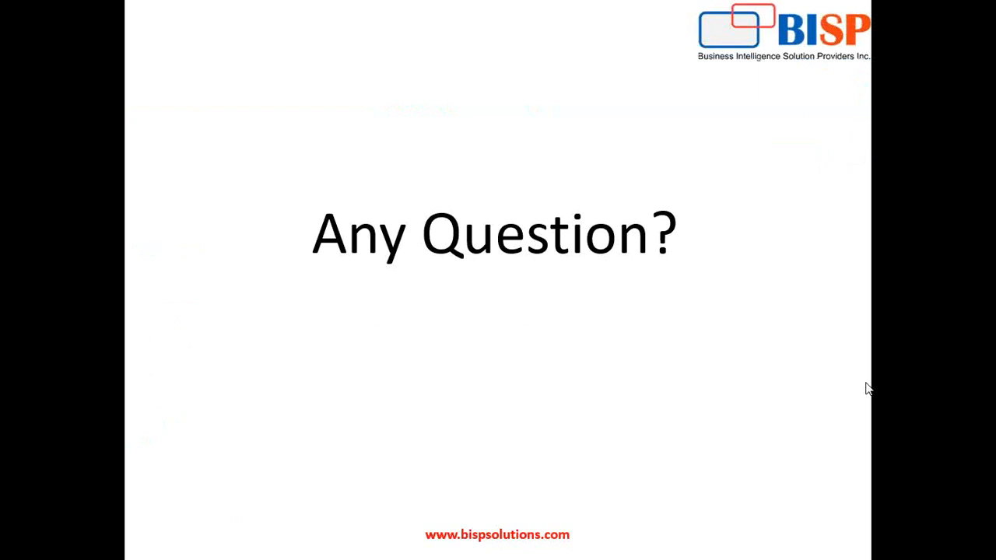
{"action": "mouse_move", "coordinate": [835, 372]}
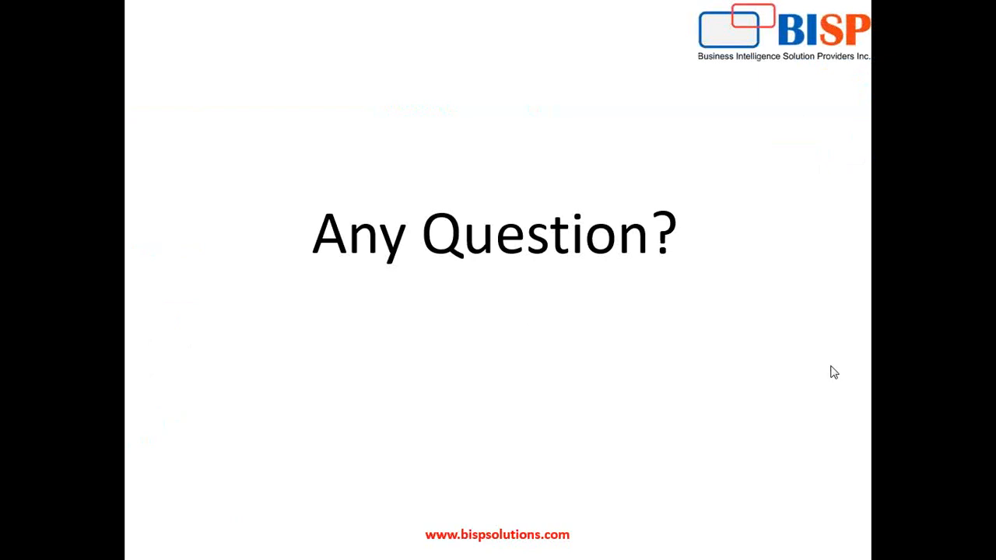